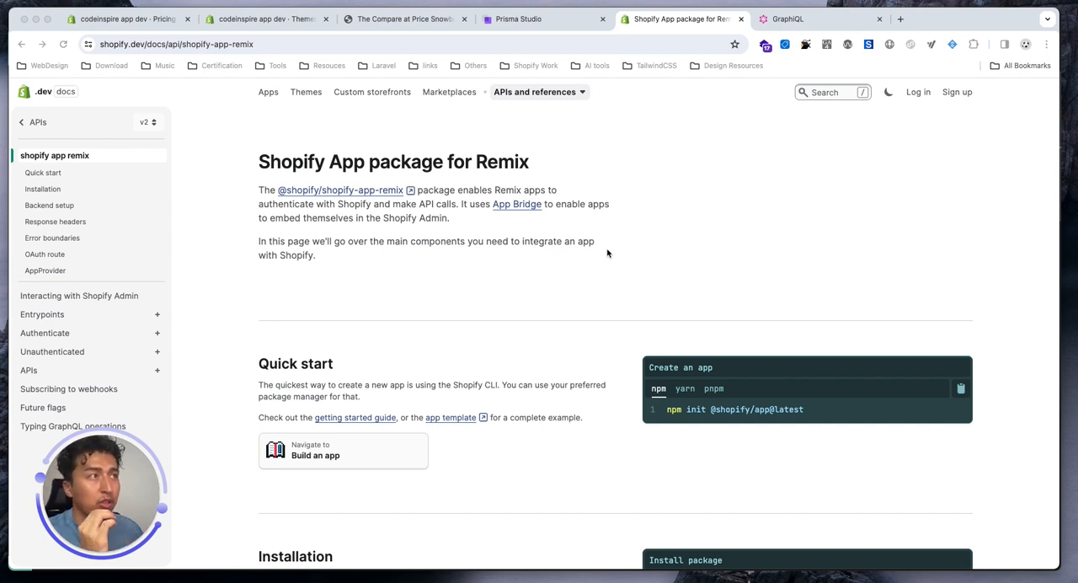
pyautogui.moveTo(606, 285)
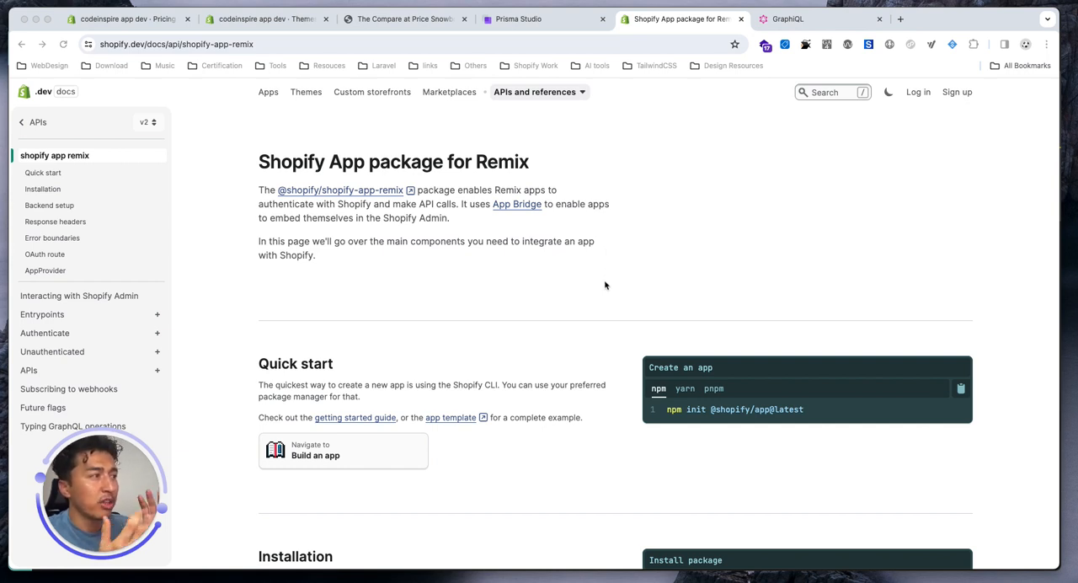
pyautogui.moveTo(569, 308)
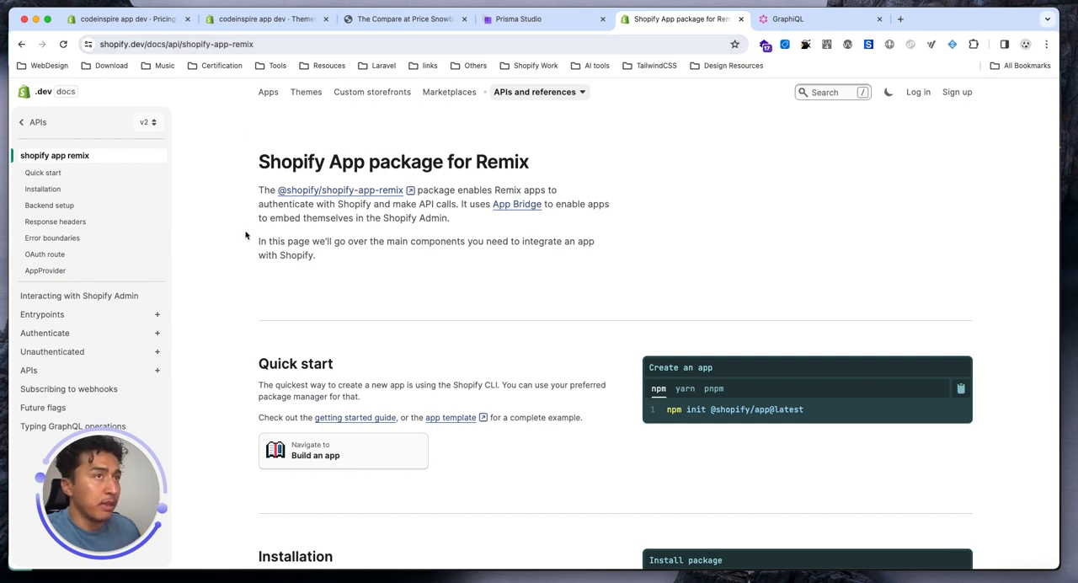
pyautogui.moveTo(329, 263)
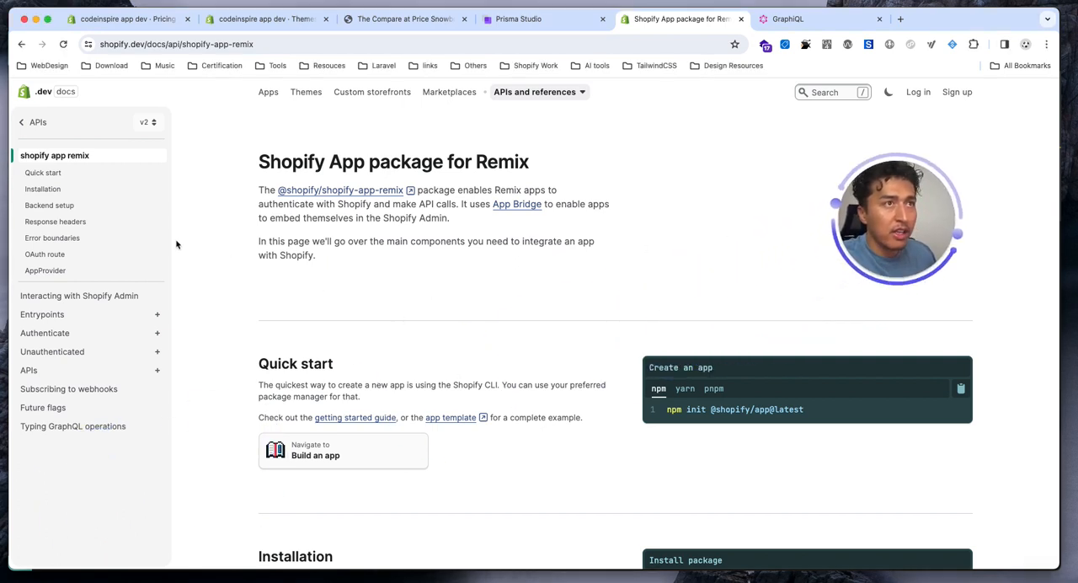
# - Jump to Quick start and expand the APIs group listing Admin API, Billing and Storefront API
pyautogui.click(43, 173)
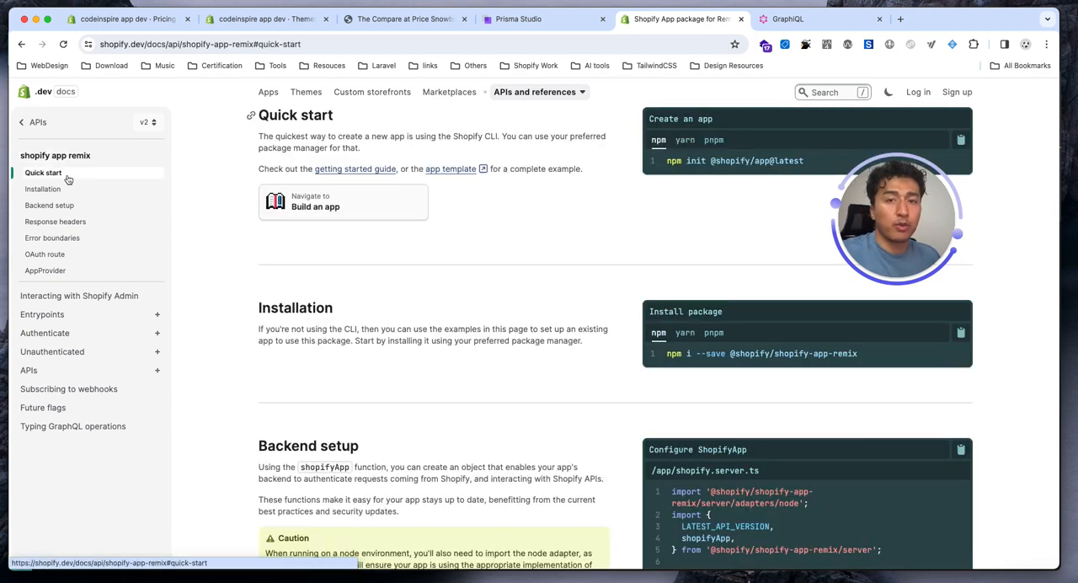
pyautogui.moveTo(488, 265)
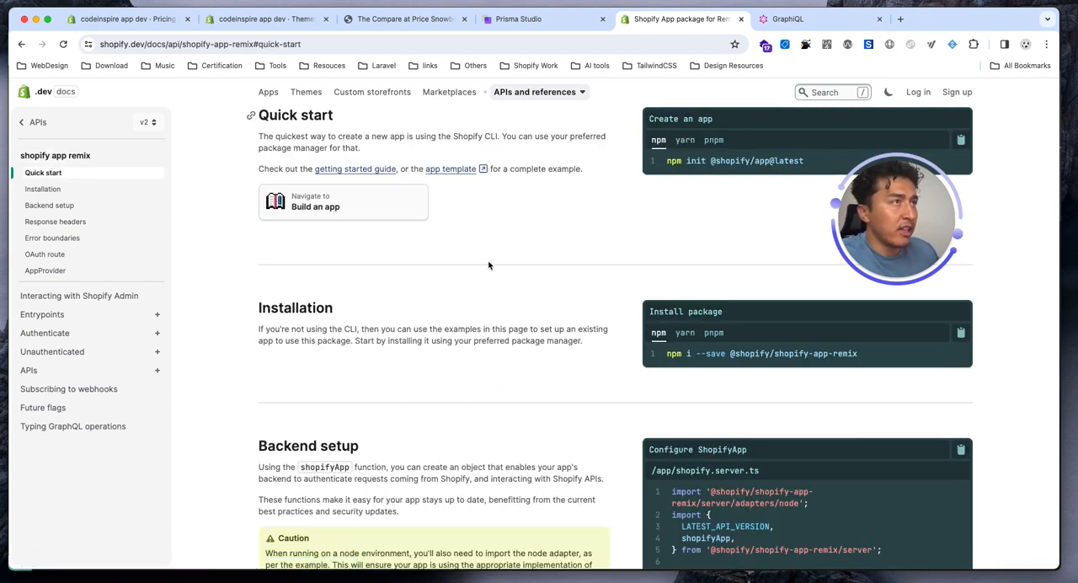
pyautogui.moveTo(469, 375)
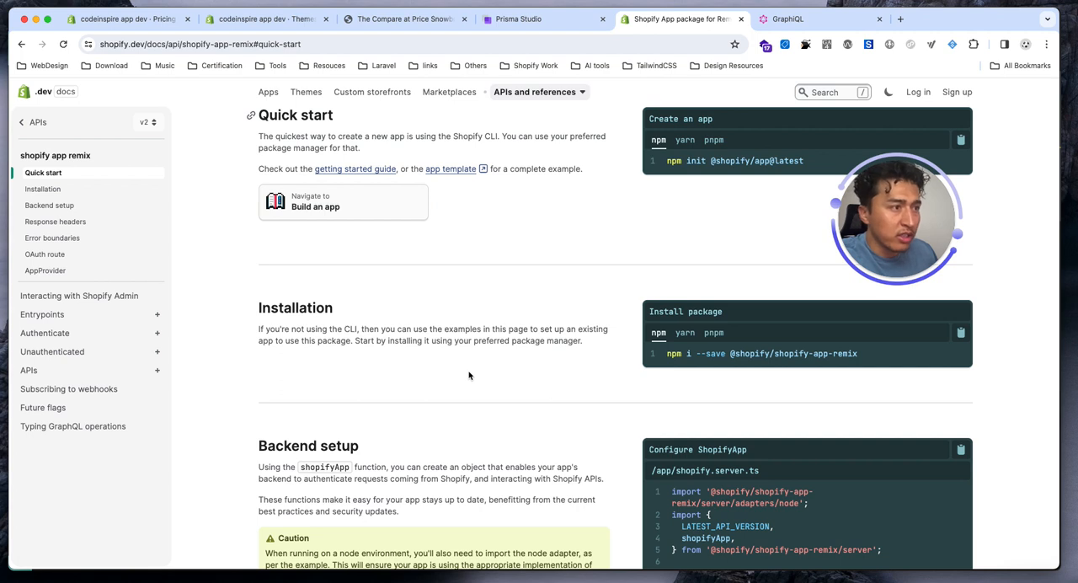
pyautogui.scroll(-3)
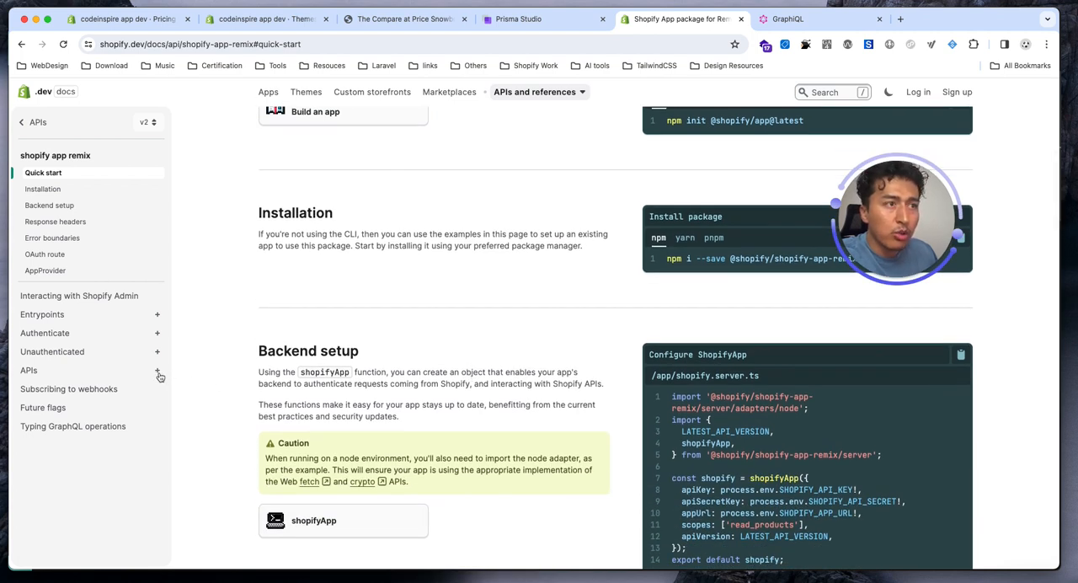
pyautogui.click(29, 369)
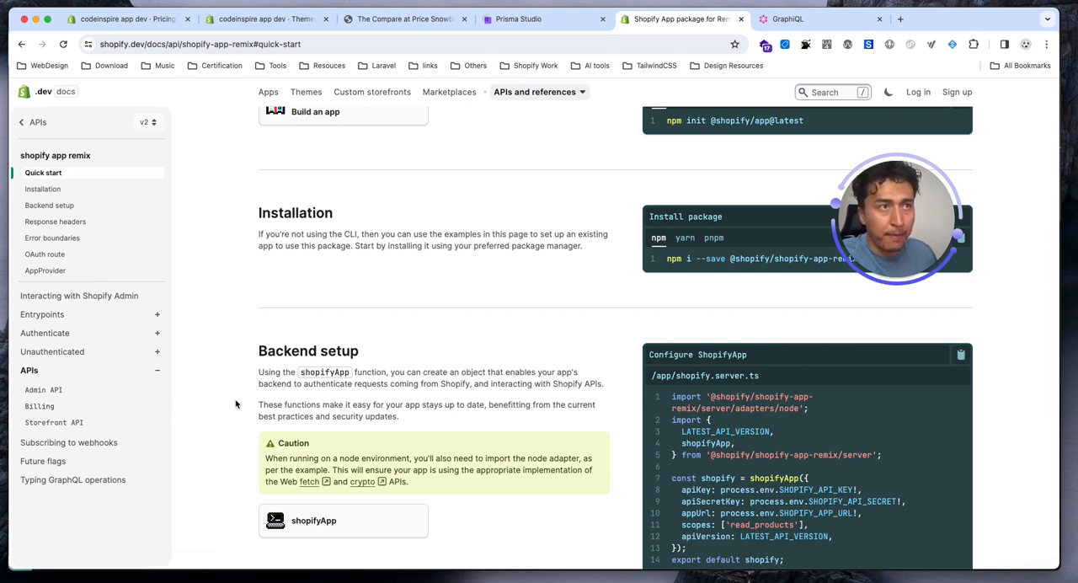
pyautogui.moveTo(48, 205)
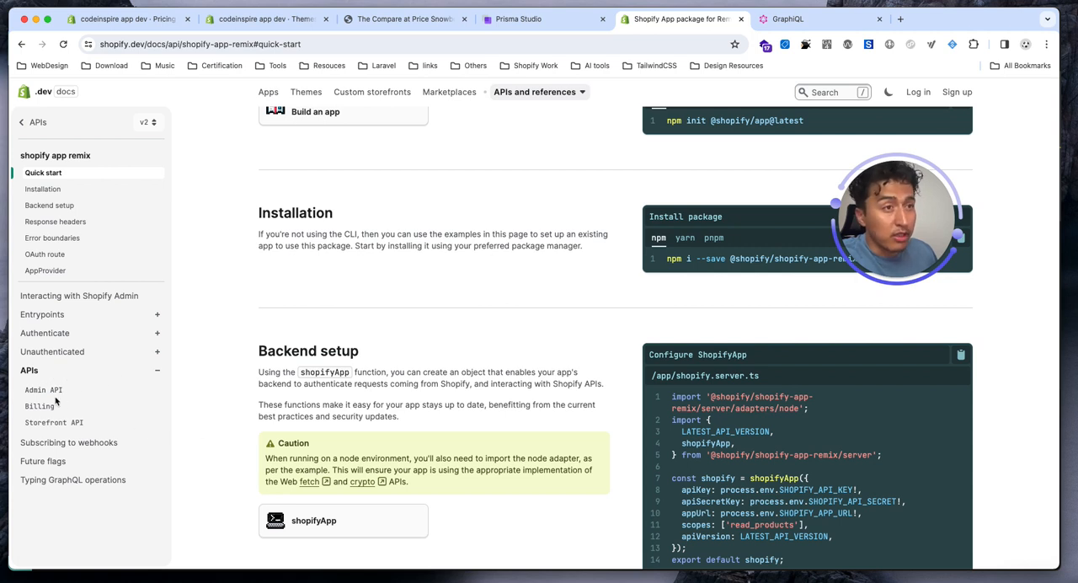
# - Show the Admin API page's Examples section with its REST and GraphQL examples
pyautogui.click(43, 389)
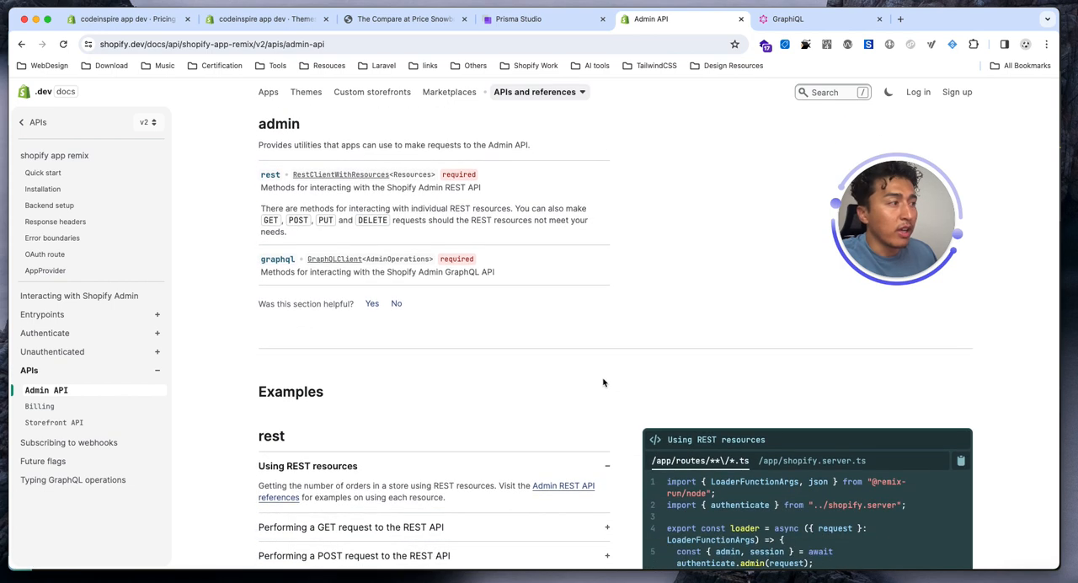
pyautogui.scroll(-3)
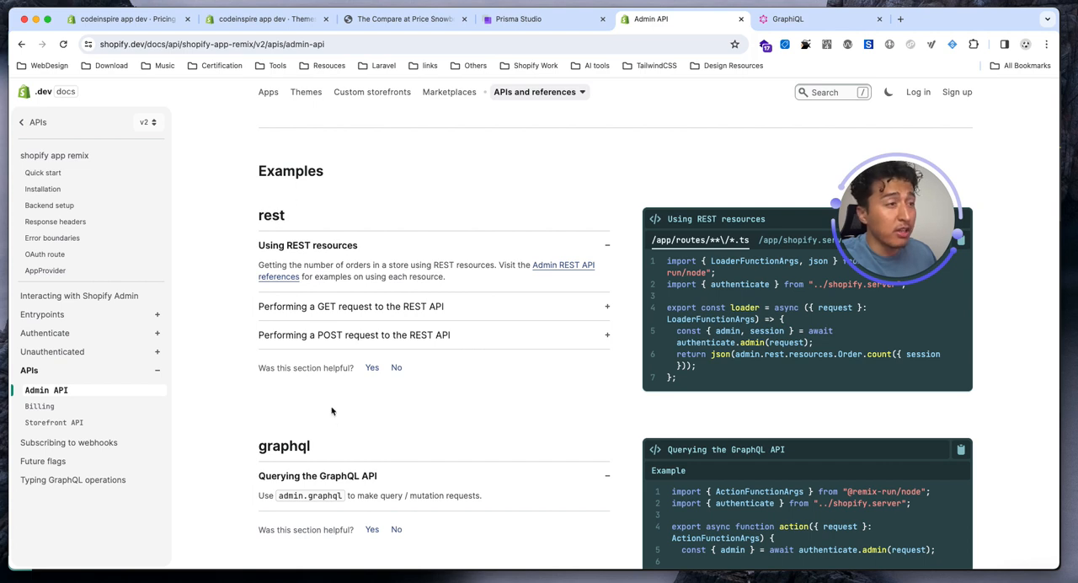
pyautogui.moveTo(485, 442)
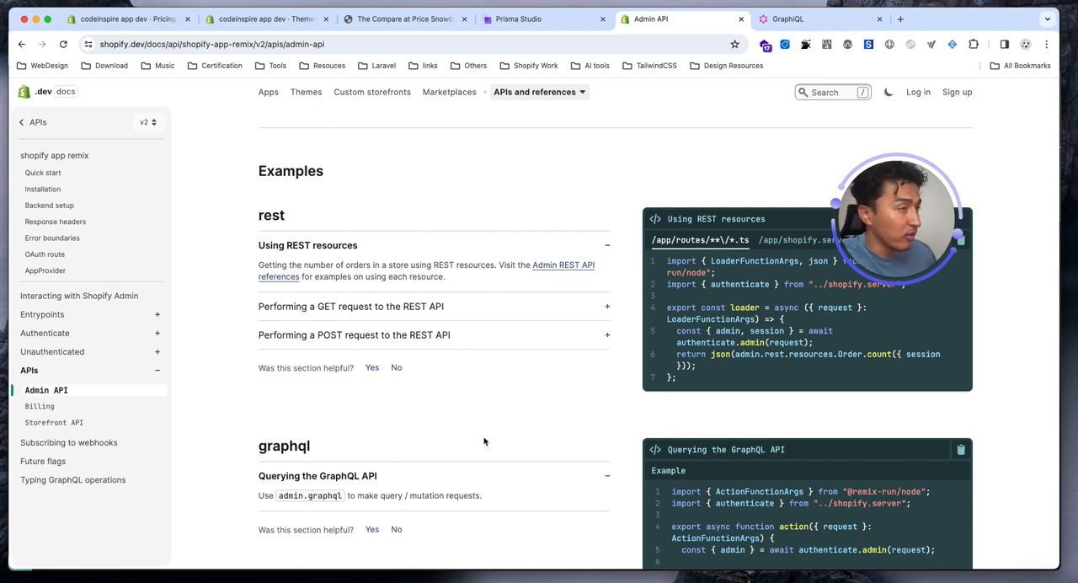
pyautogui.scroll(-3)
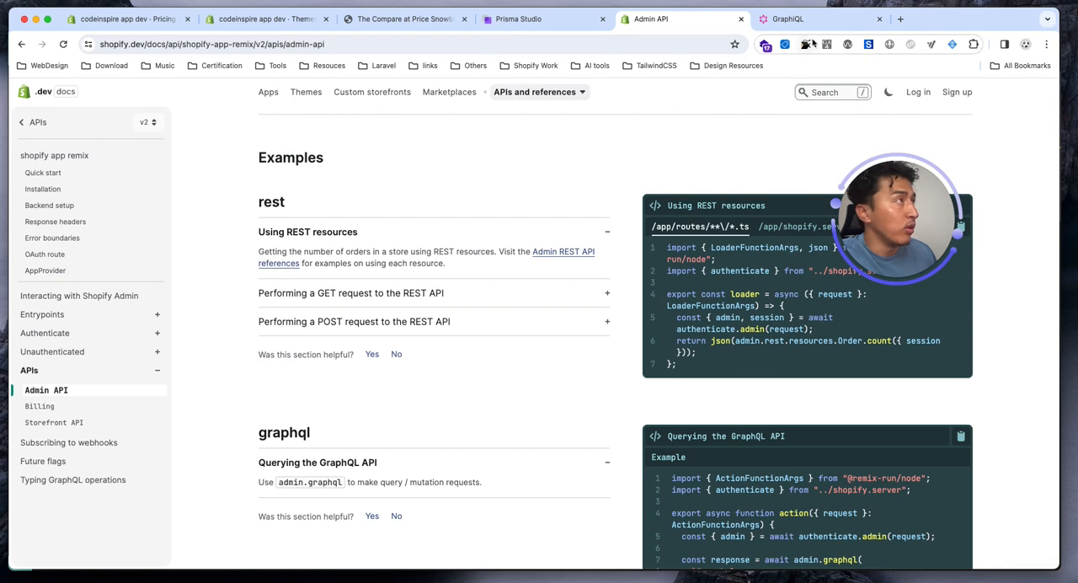
# - View the GraphiQL products query results, then return to the Admin API tab
pyautogui.click(786, 18)
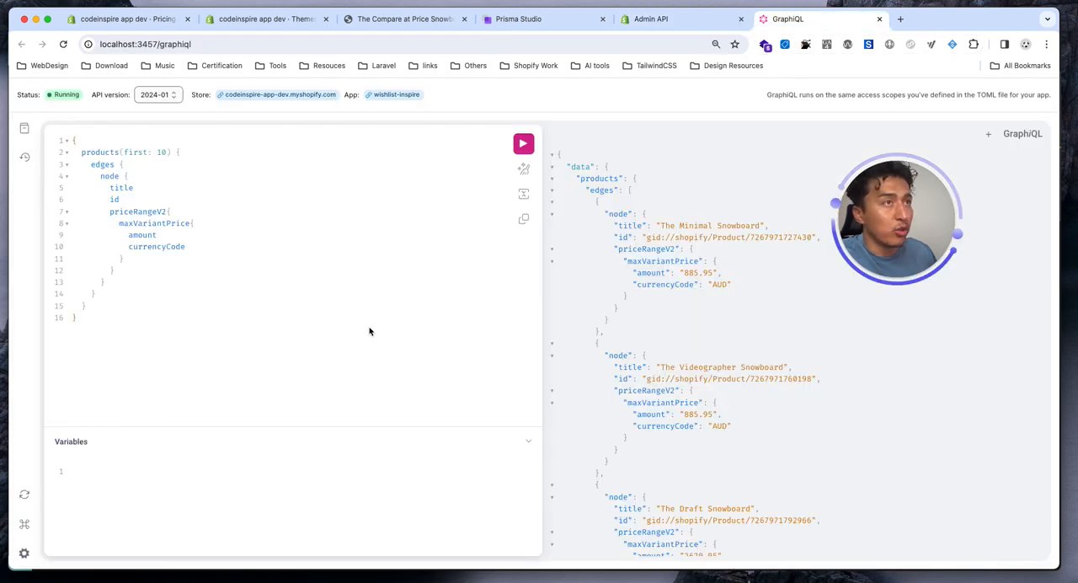
pyautogui.click(682, 19)
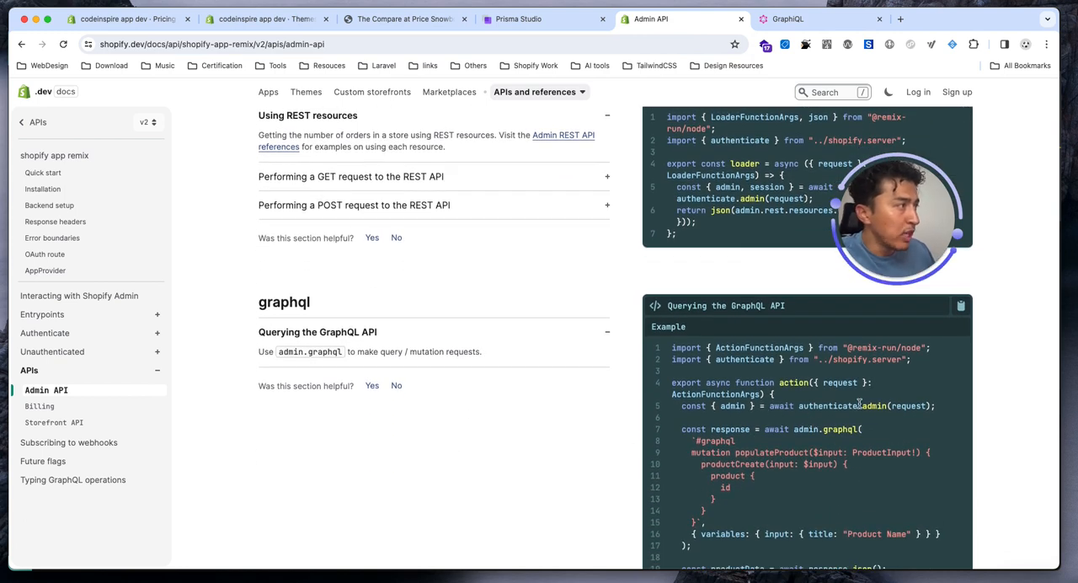
# - Bring the full Querying the GraphQL API example into view and highlight admin.graphql
pyautogui.scroll(-3)
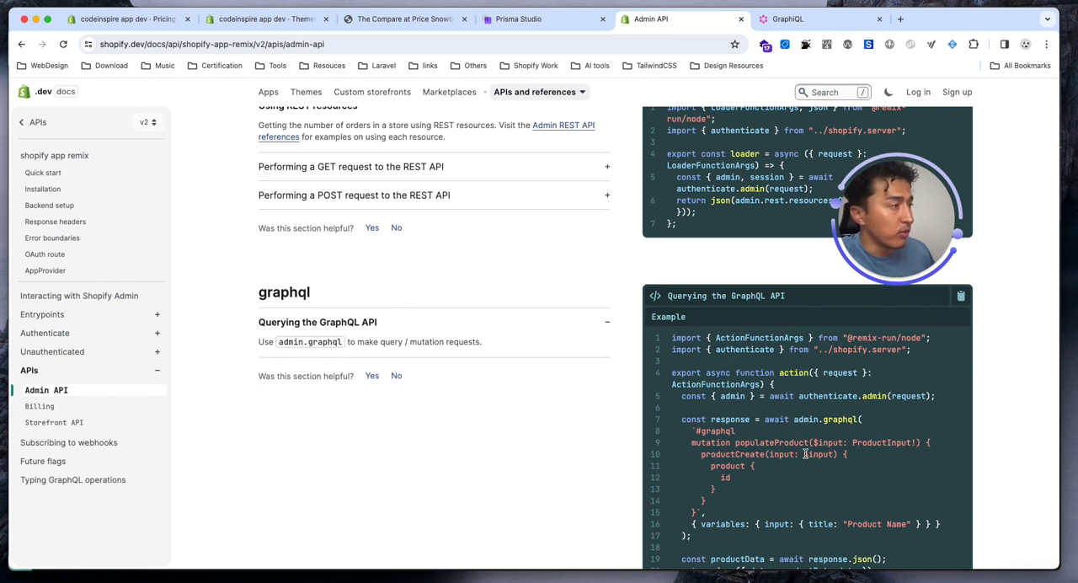
pyautogui.scroll(-3)
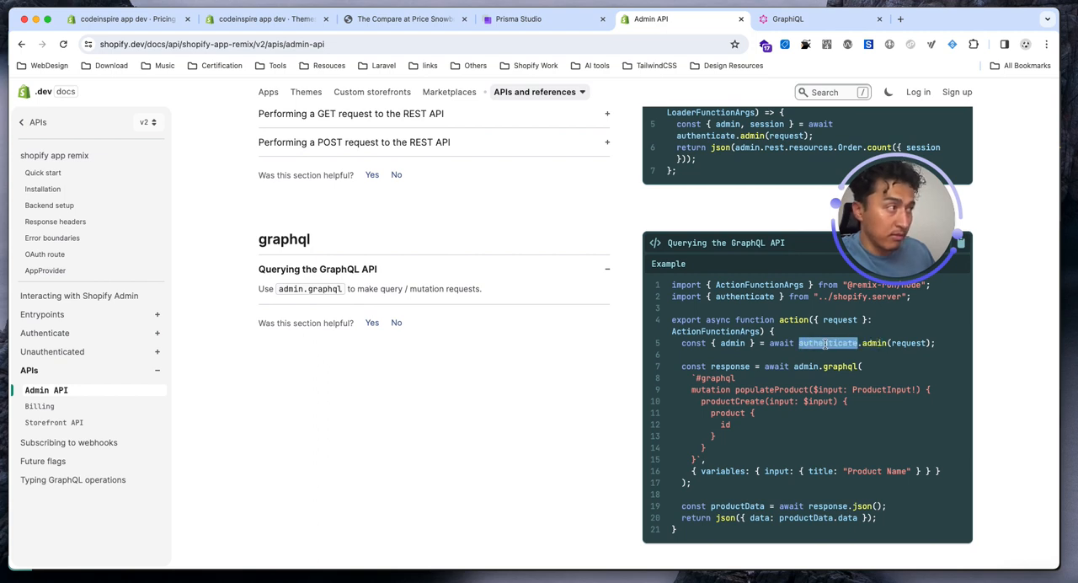
pyautogui.moveTo(52, 238)
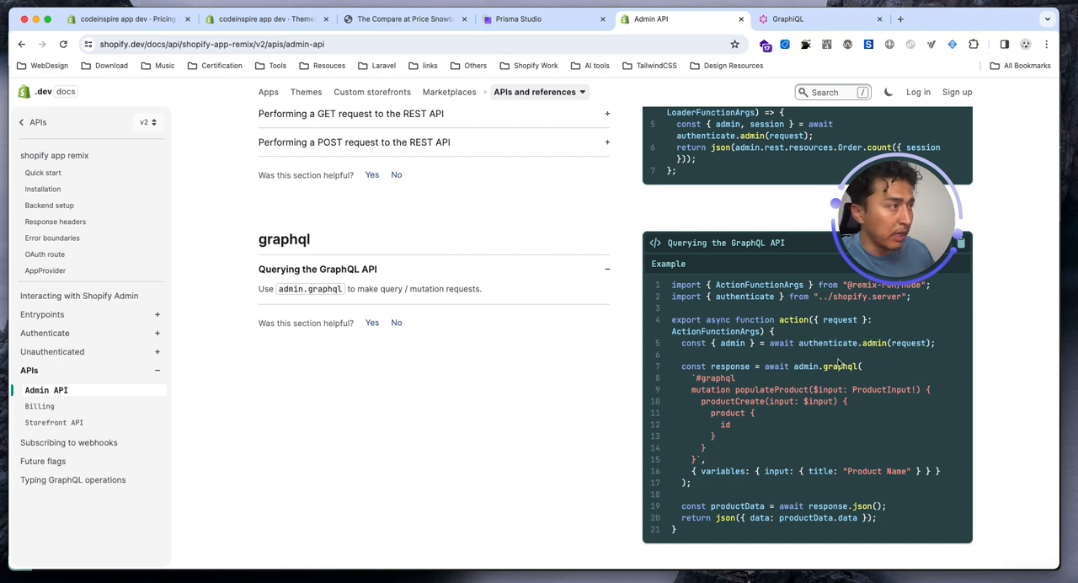
pyautogui.doubleClick(732, 343)
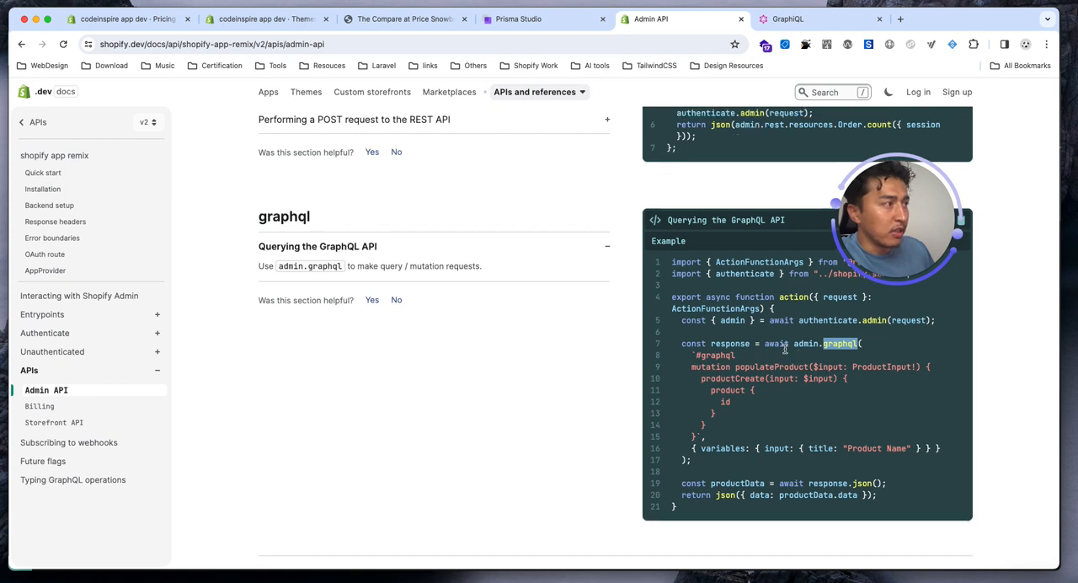
pyautogui.scroll(-3)
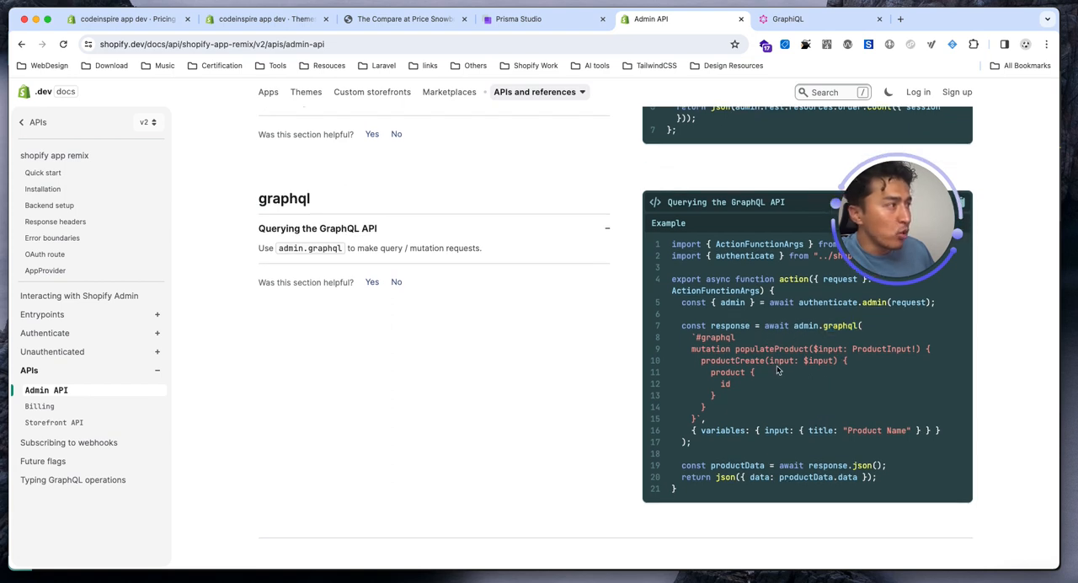
pyautogui.doubleClick(710, 349)
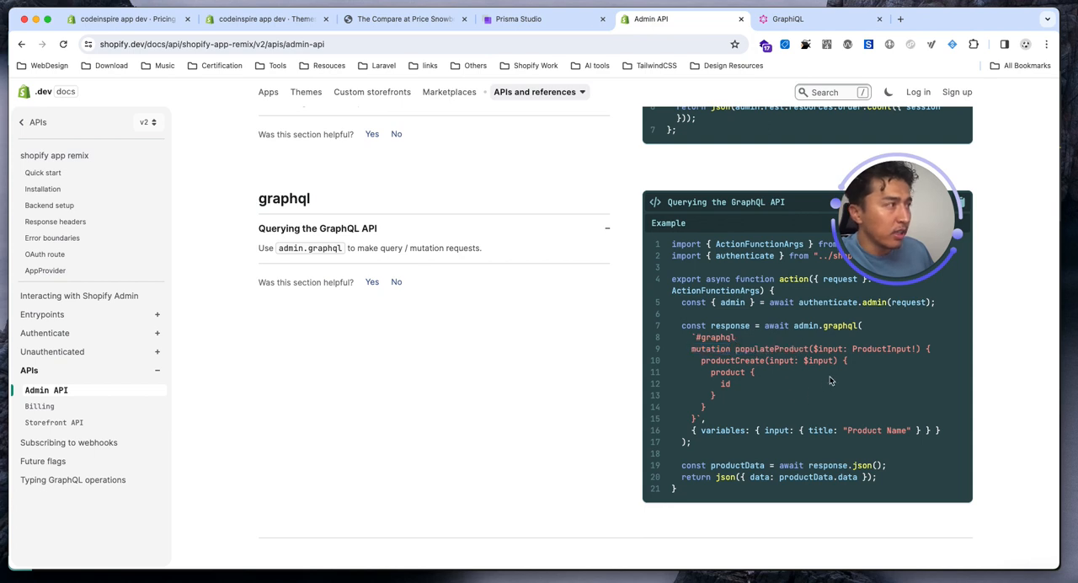
pyautogui.doubleClick(841, 325)
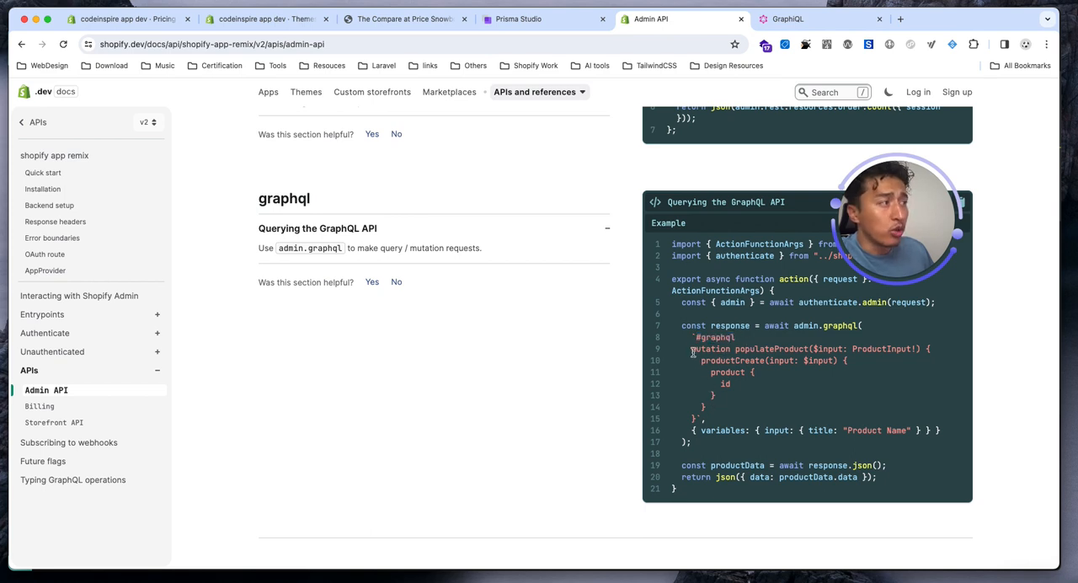
pyautogui.moveTo(691, 343); pyautogui.dragTo(733, 396)
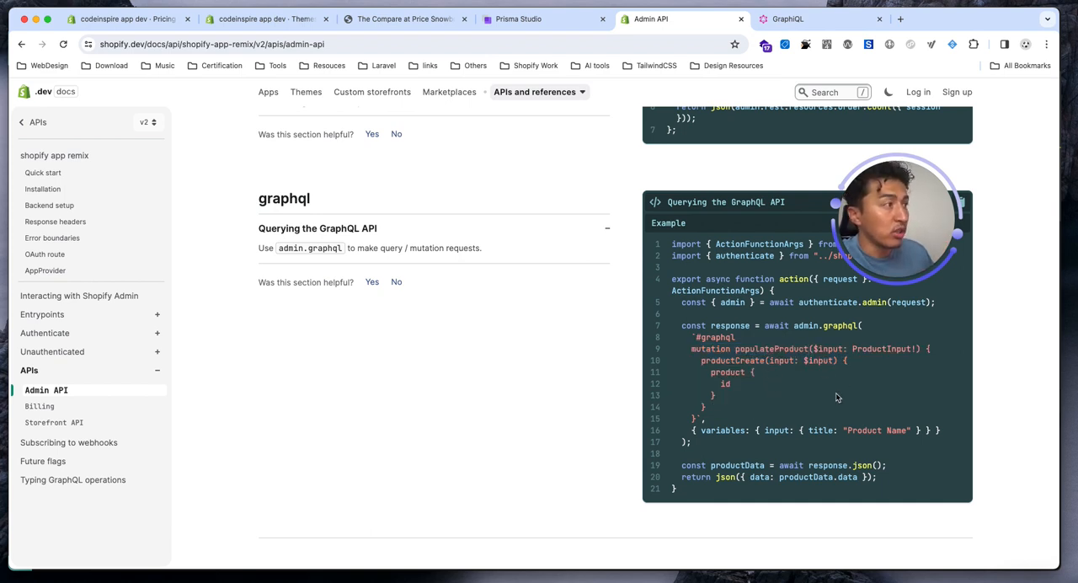
pyautogui.doubleClick(722, 431)
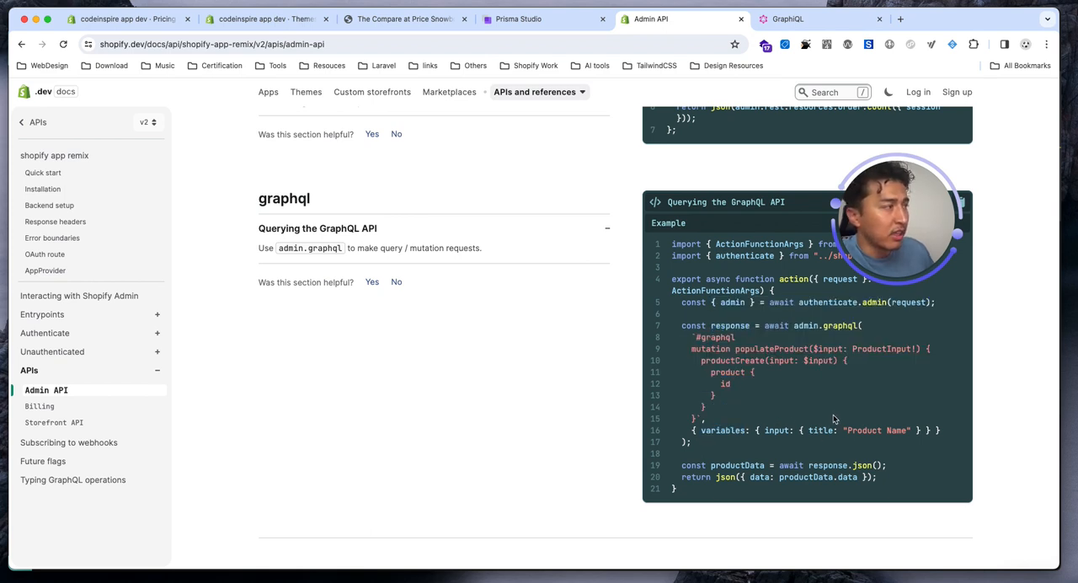
pyautogui.moveTo(740, 377)
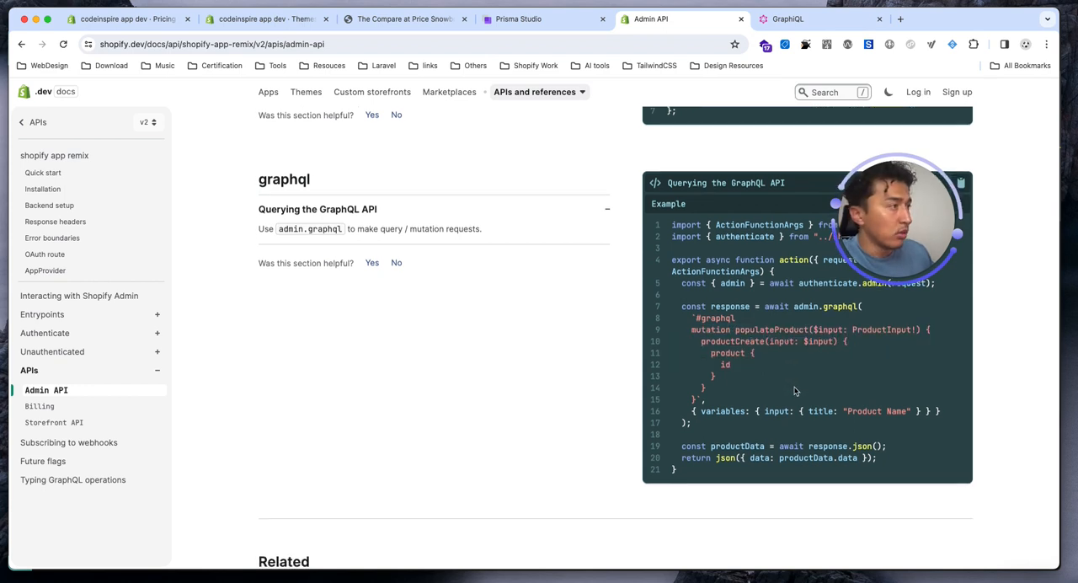
pyautogui.doubleClick(805, 305)
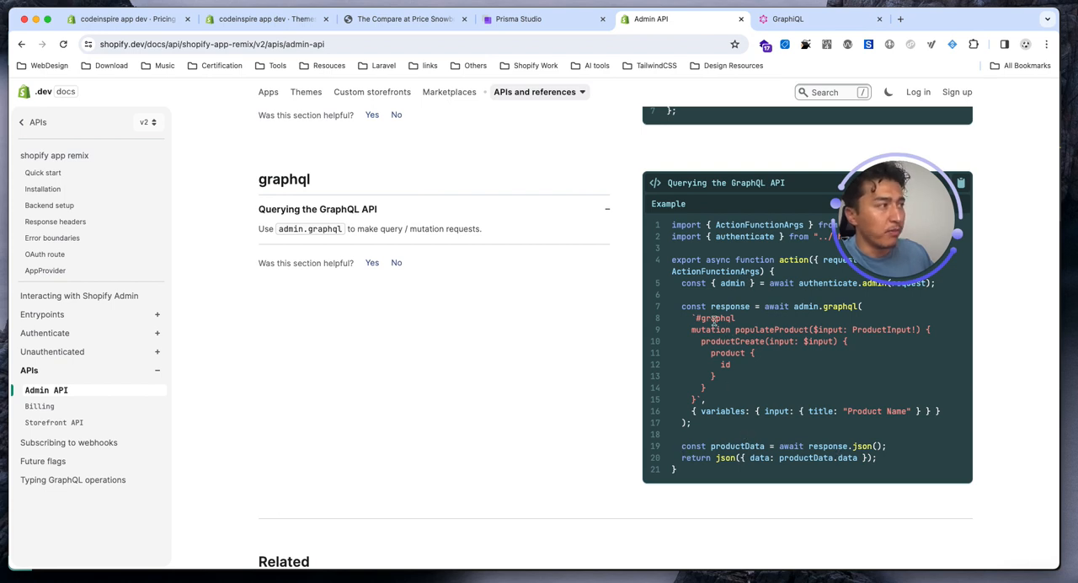
pyautogui.doubleClick(729, 306)
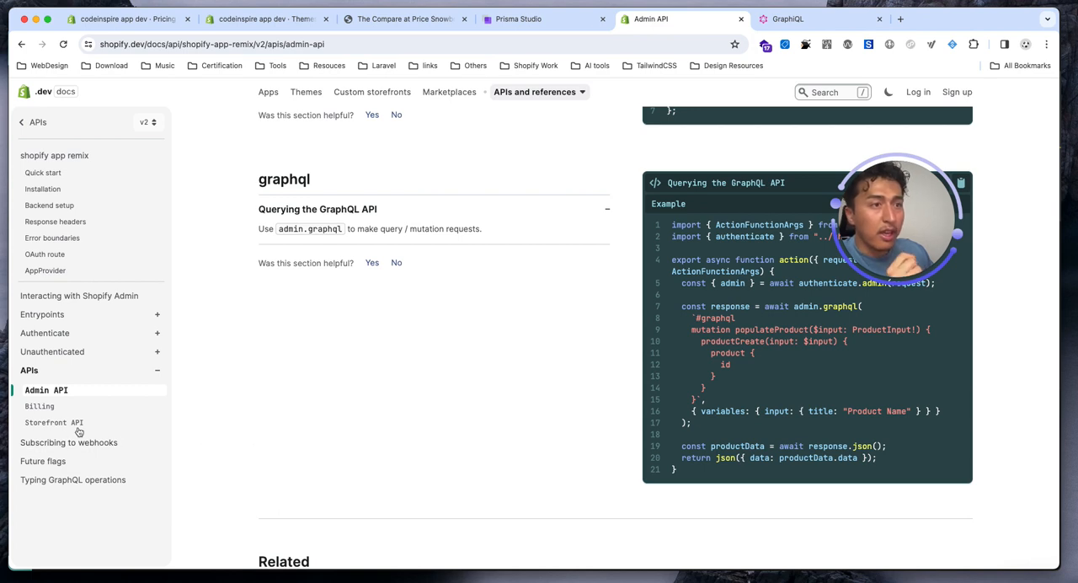
# - Show the Storefront API page's Querying the GraphQL API example, then view the snowboard product page
pyautogui.click(58, 421)
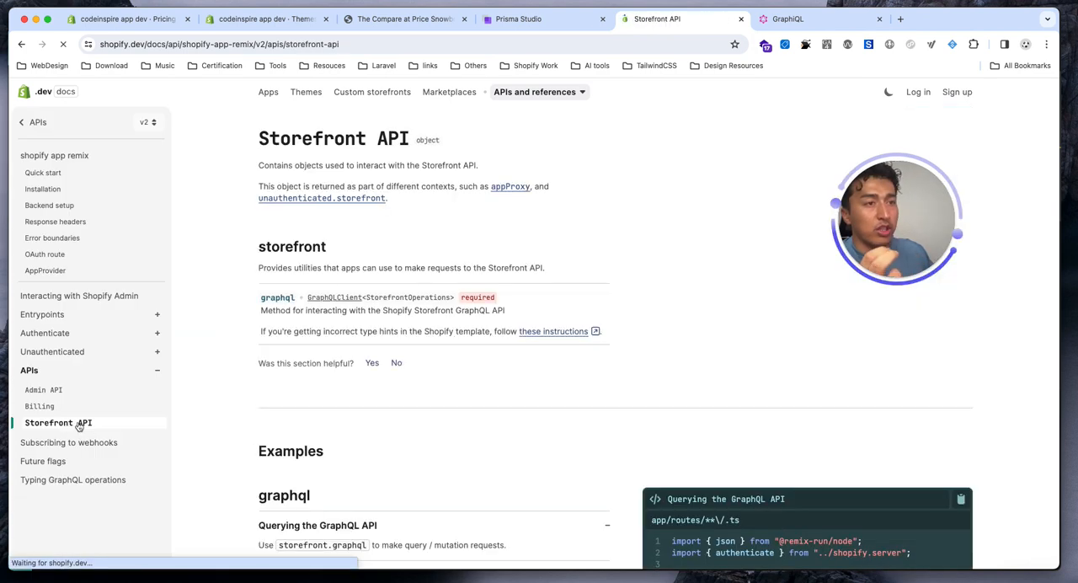
pyautogui.scroll(-3)
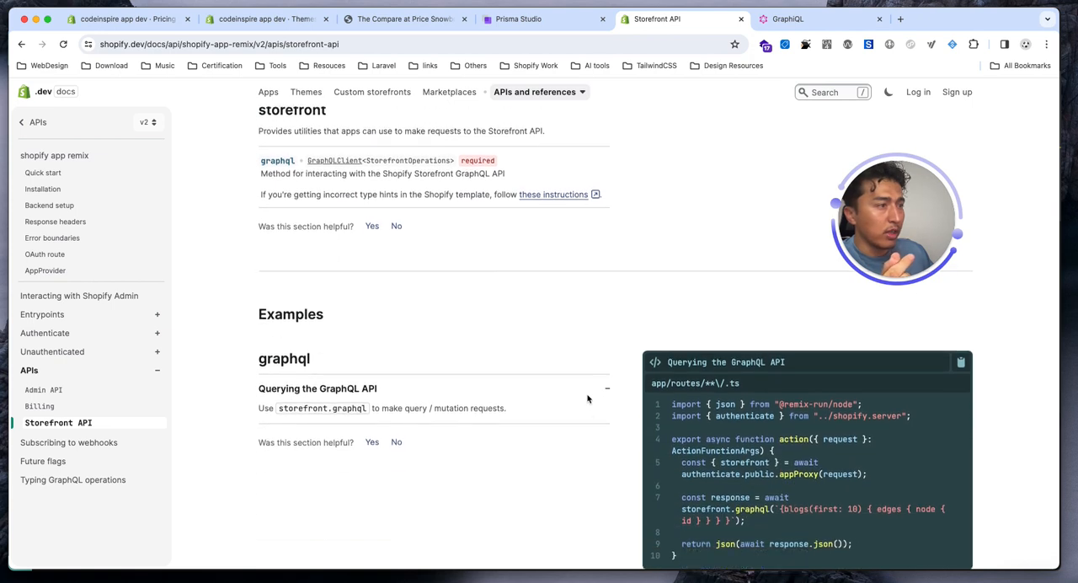
pyautogui.scroll(-3)
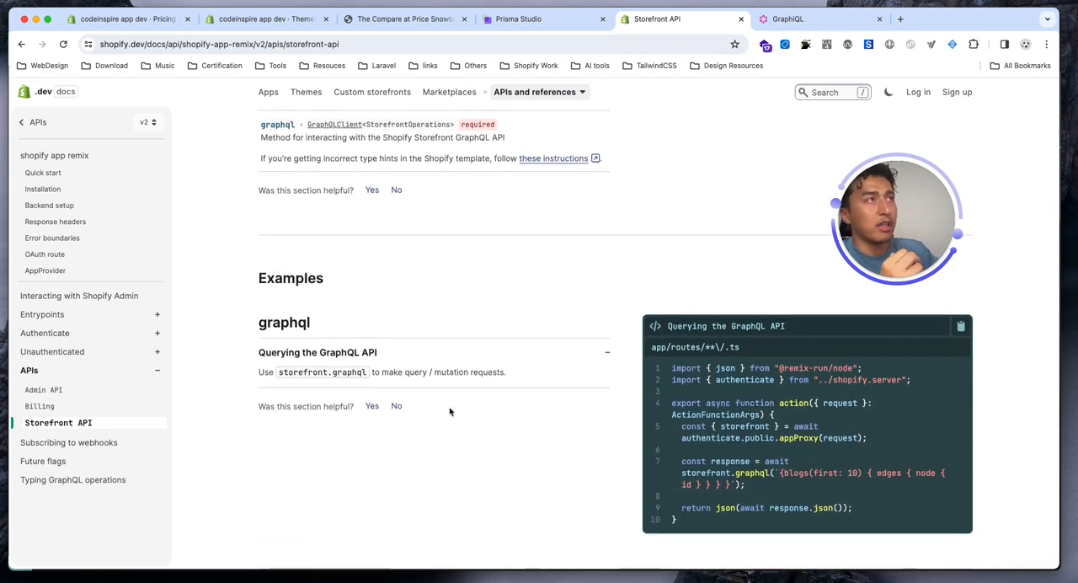
pyautogui.click(404, 19)
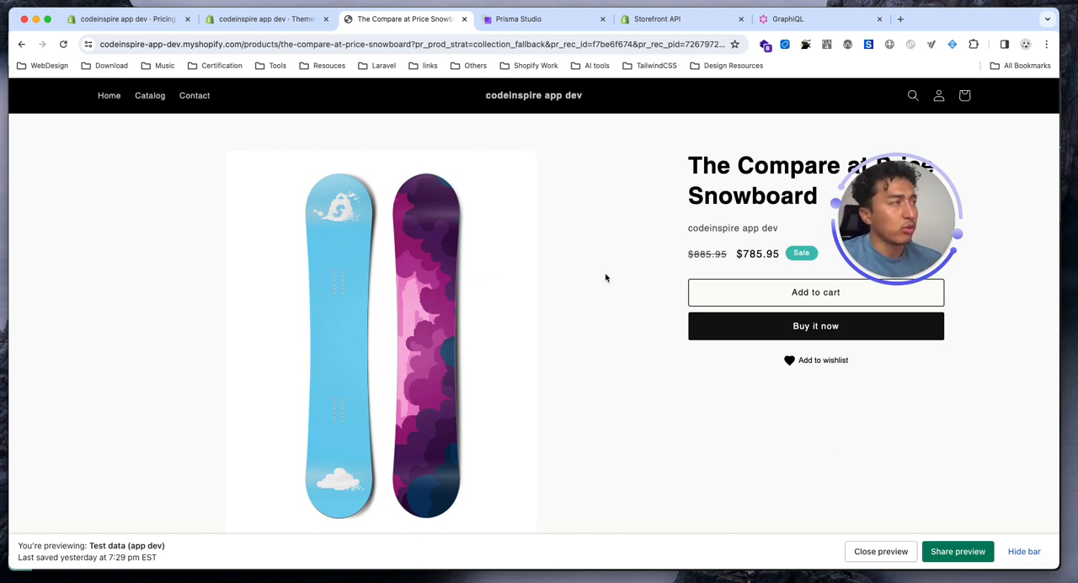
# - View The Compare at Price Snowboard storefront page, then return to the Storefront API tab
pyautogui.click(817, 18)
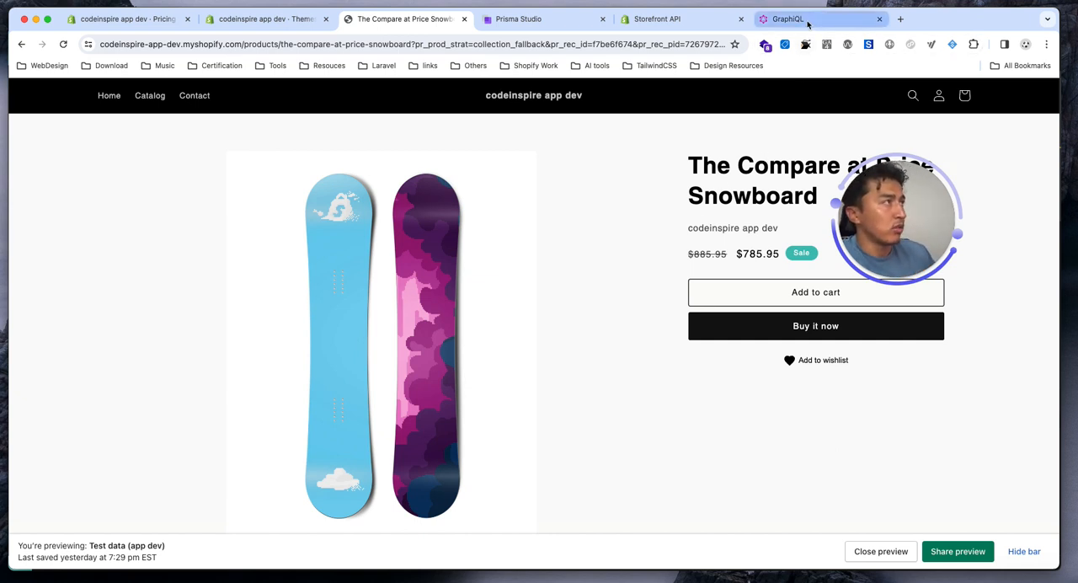
pyautogui.moveTo(514, 386)
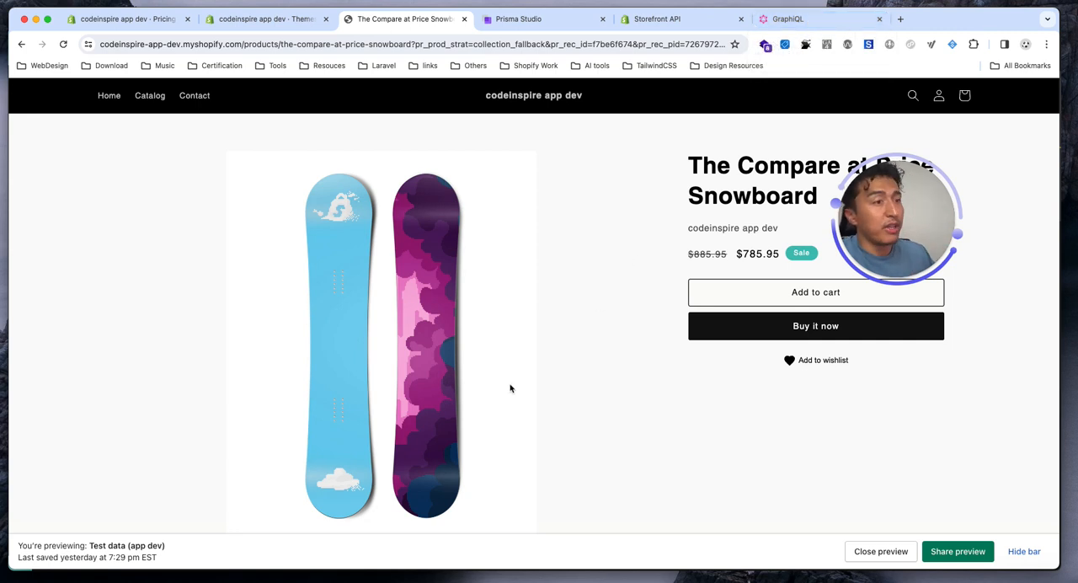
pyautogui.moveTo(755, 116)
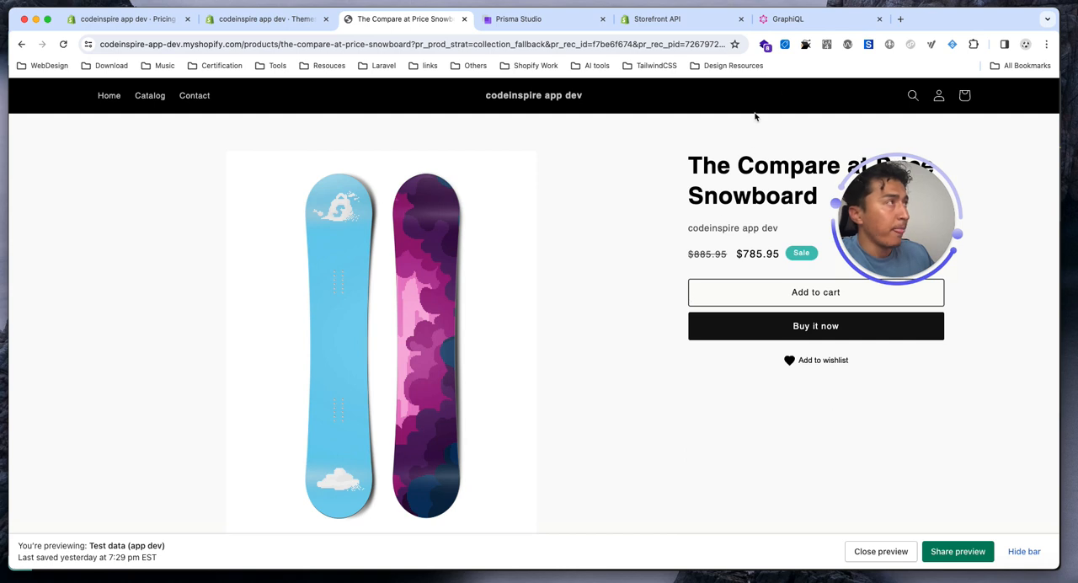
pyautogui.click(682, 18)
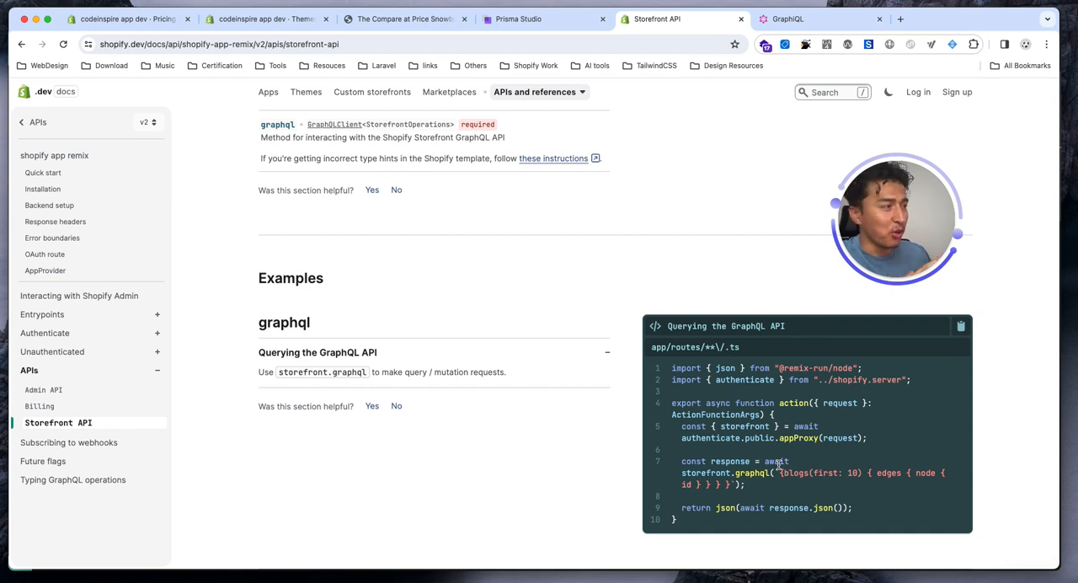
# - Scroll through the storefront.graphql blogs query example down to the Related section
pyautogui.scroll(-3)
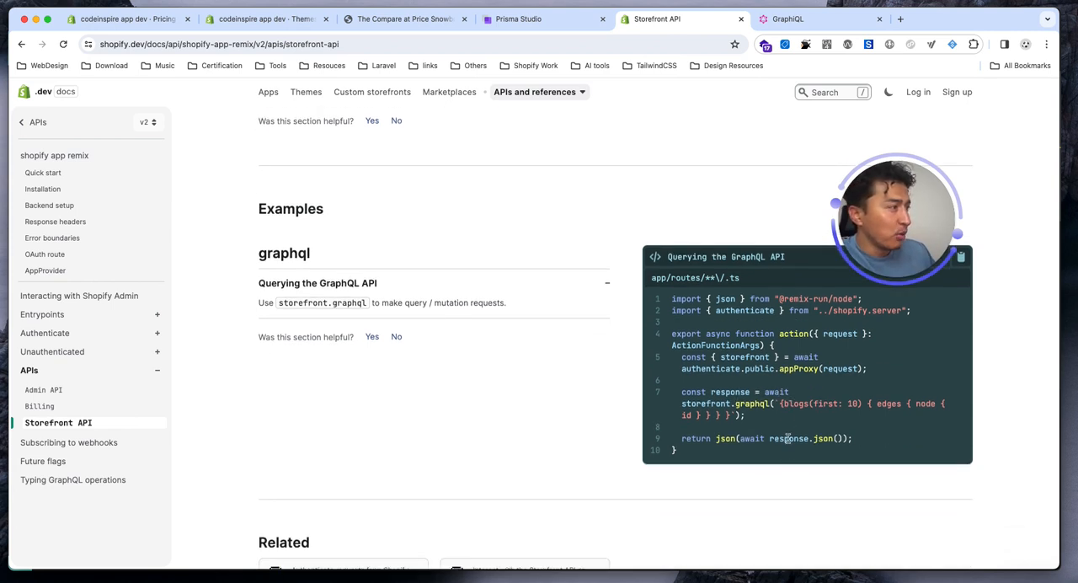
pyautogui.scroll(-3)
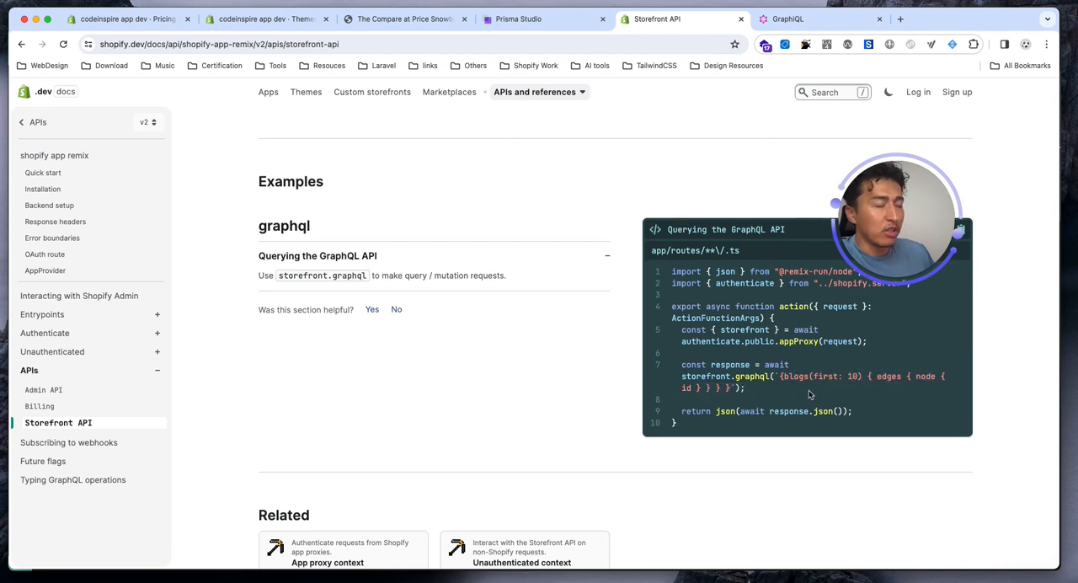
pyautogui.scroll(-3)
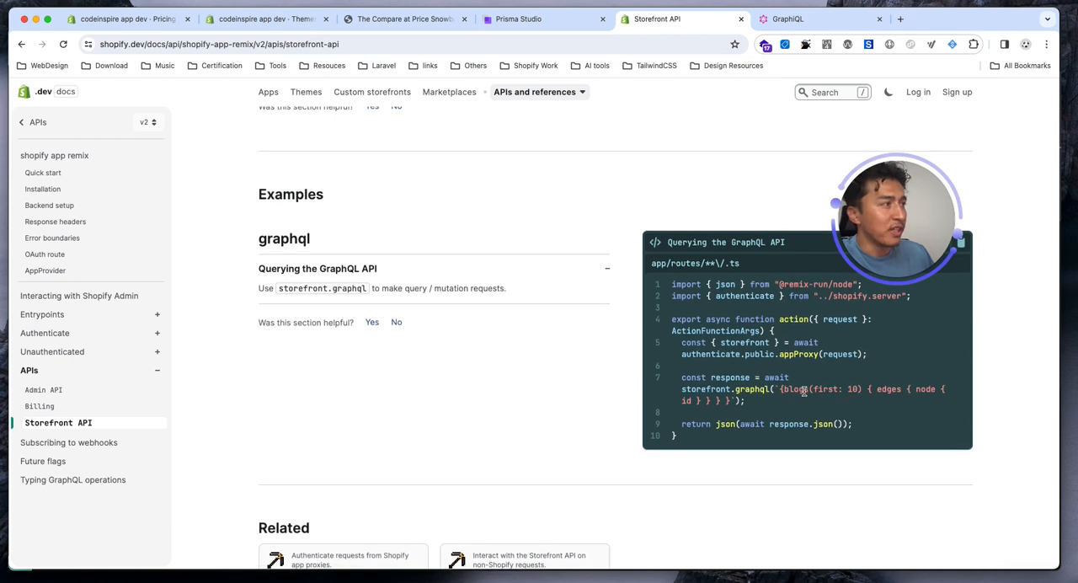
pyautogui.moveTo(802, 410)
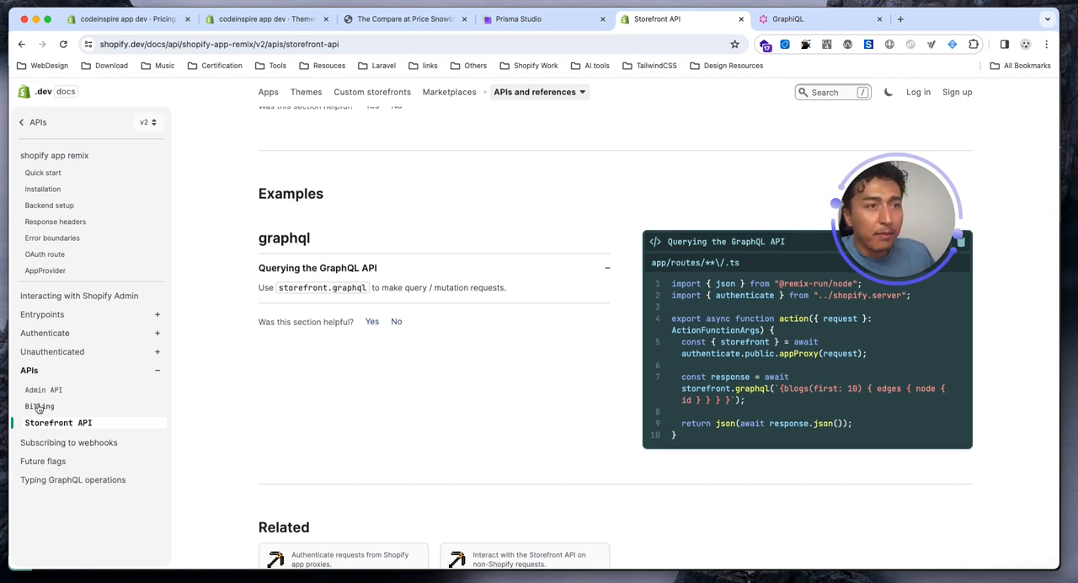
# - Show the Billing page's require example for requesting billing right away
pyautogui.click(40, 406)
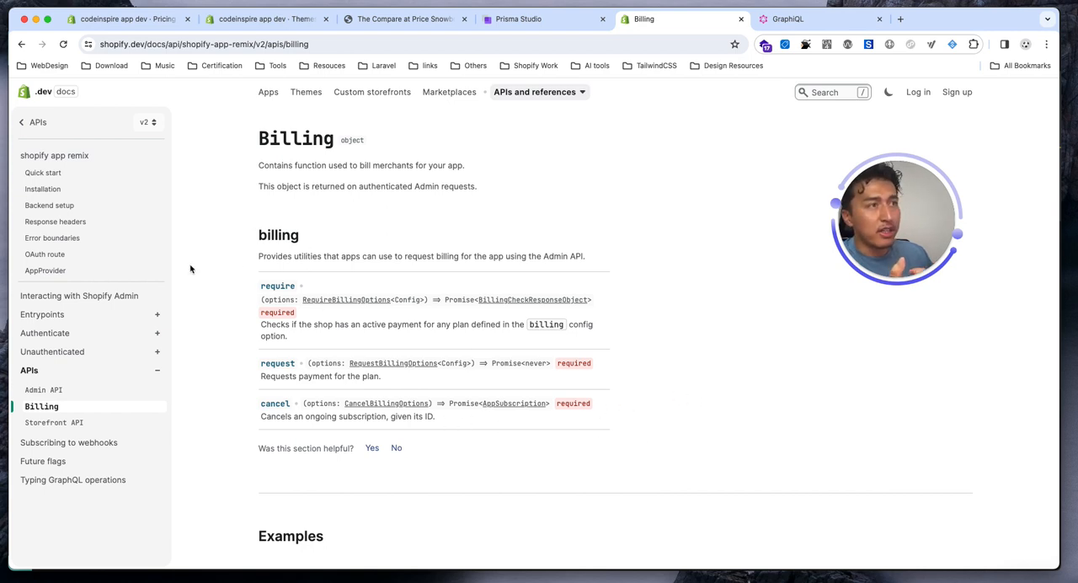
pyautogui.moveTo(436, 439)
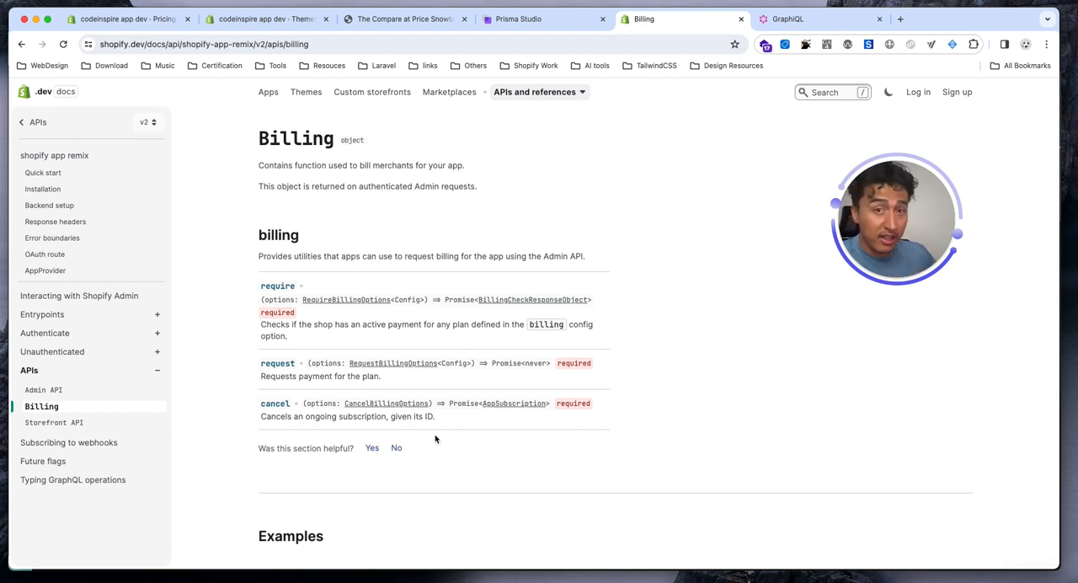
pyautogui.moveTo(352, 506)
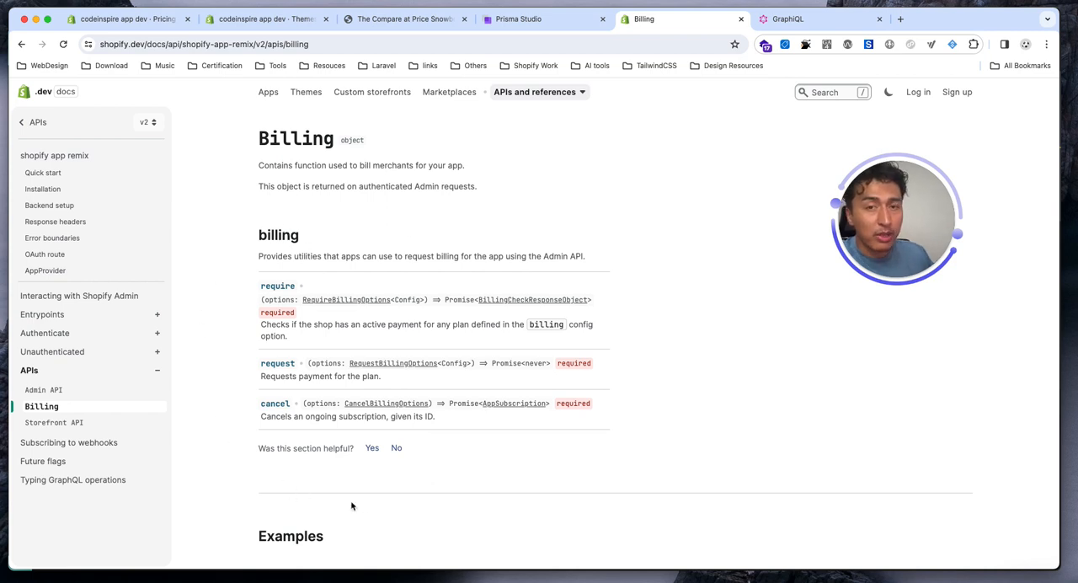
pyautogui.scroll(-3)
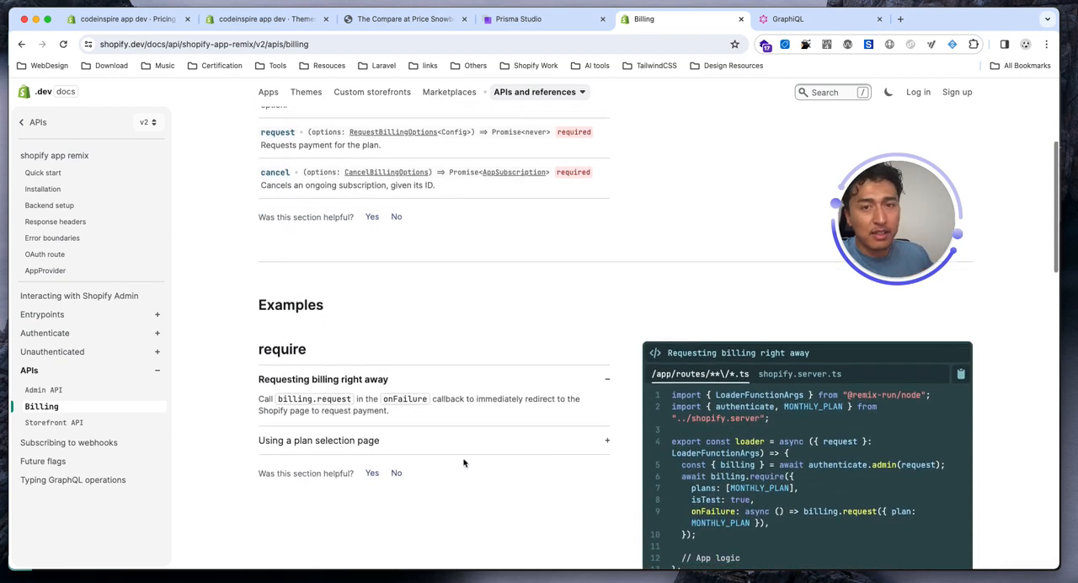
pyautogui.scroll(-3)
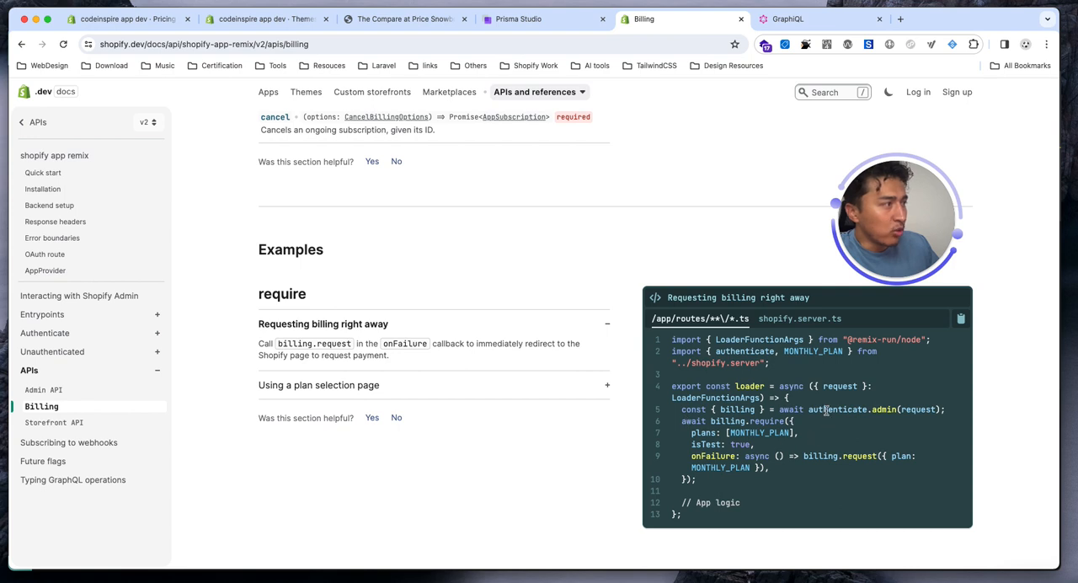
pyautogui.doubleClick(736, 409)
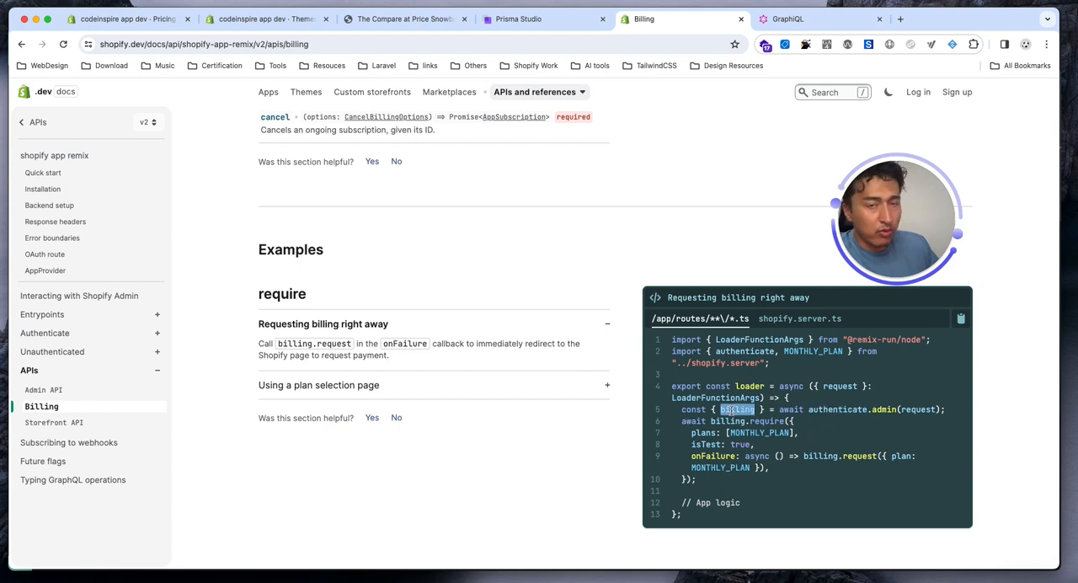
pyautogui.doubleClick(728, 421)
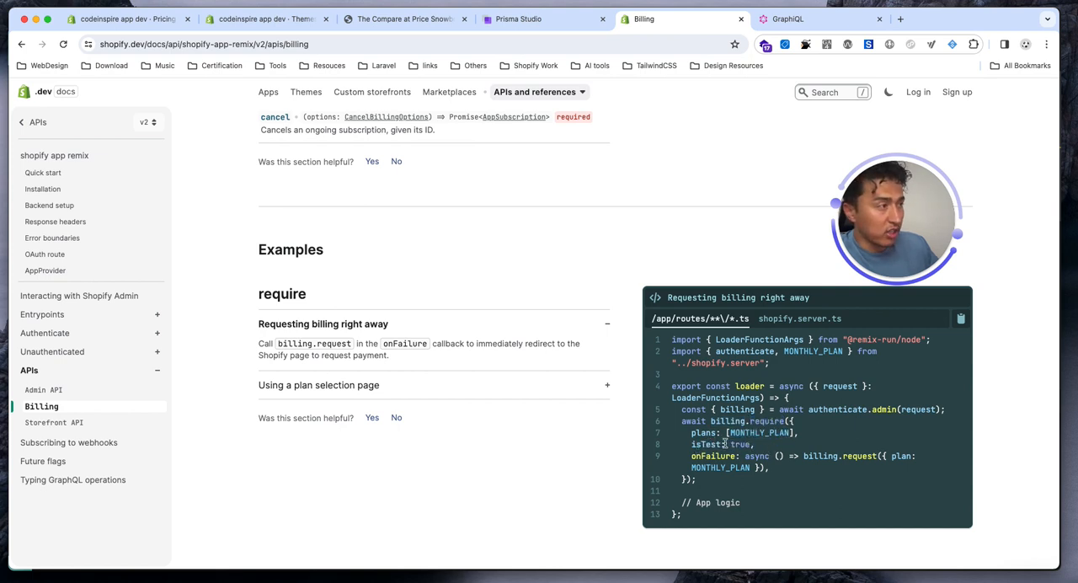
pyautogui.doubleClick(740, 444)
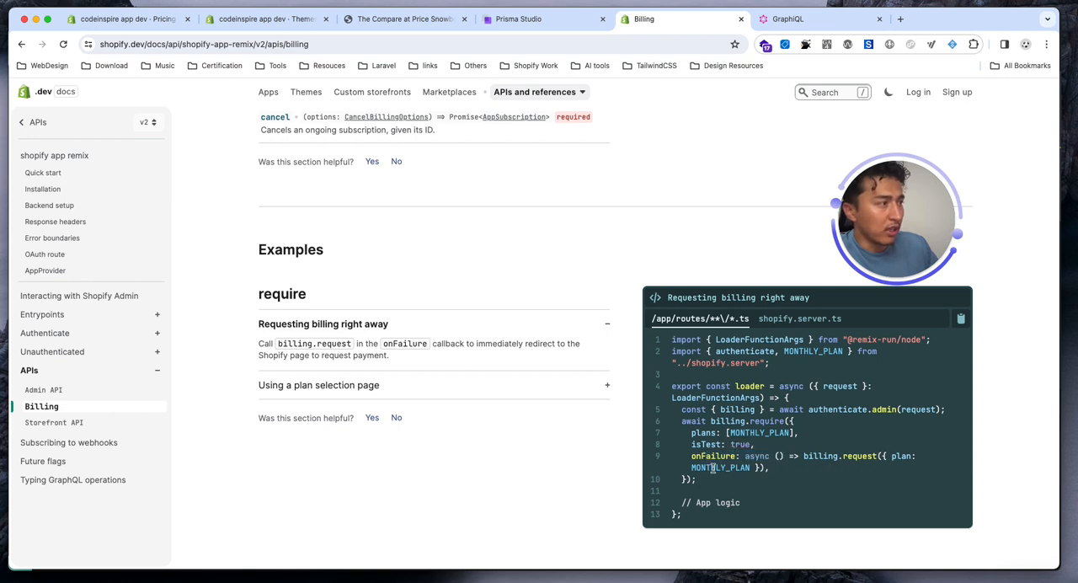
pyautogui.doubleClick(720, 468)
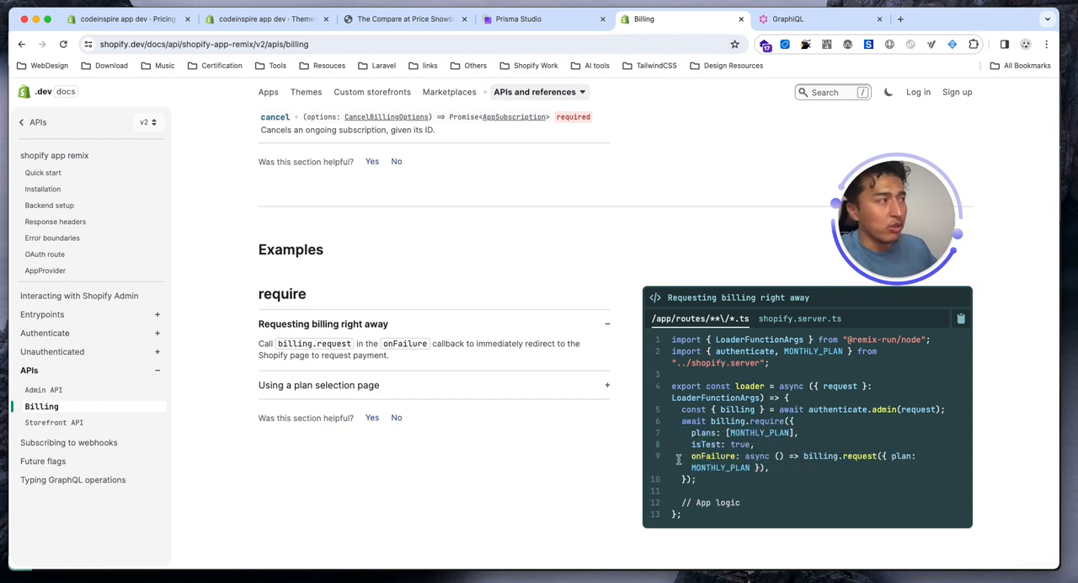
pyautogui.scroll(-3)
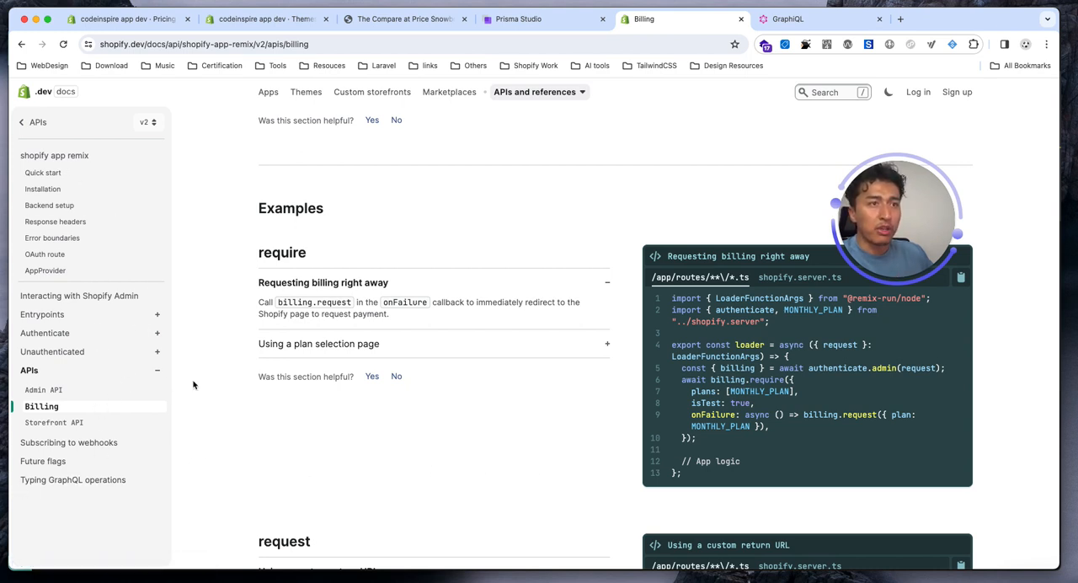
pyautogui.moveTo(272, 386)
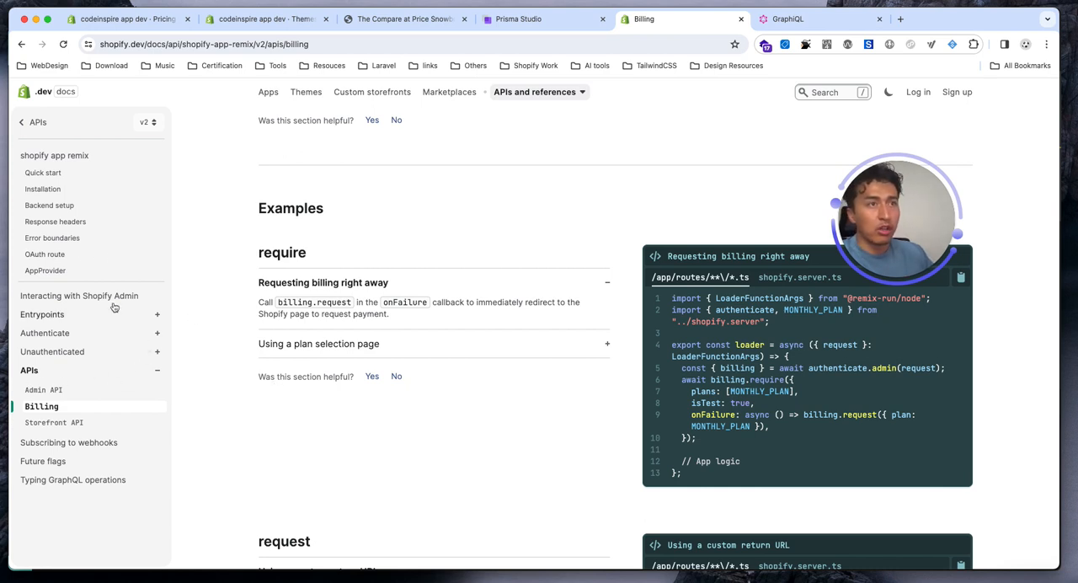
pyautogui.moveTo(46, 270)
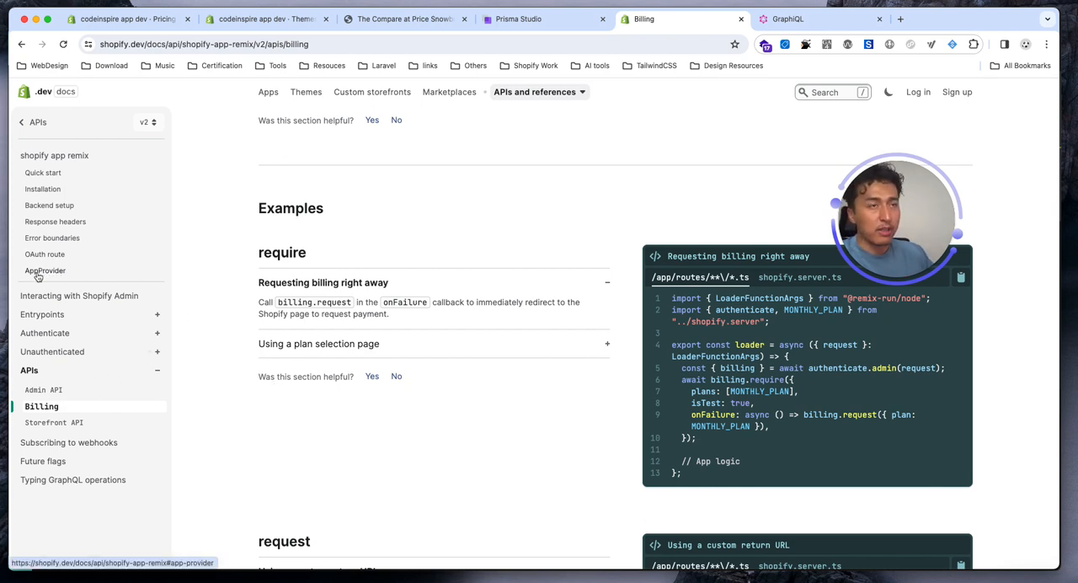
# - Show the AppProvider section with its /app/root.tsx example code
pyautogui.click(45, 271)
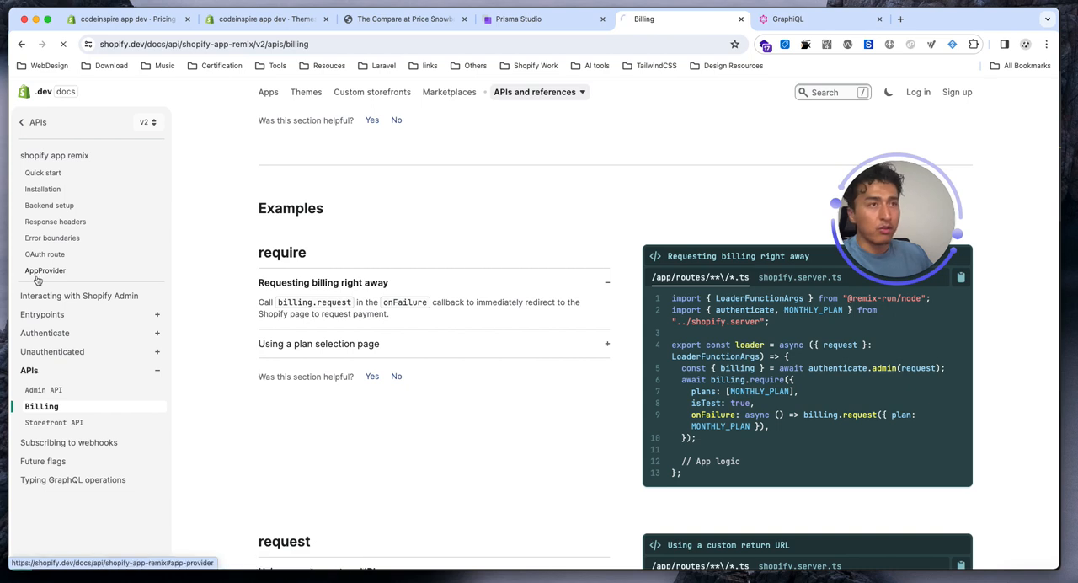
pyautogui.click(45, 270)
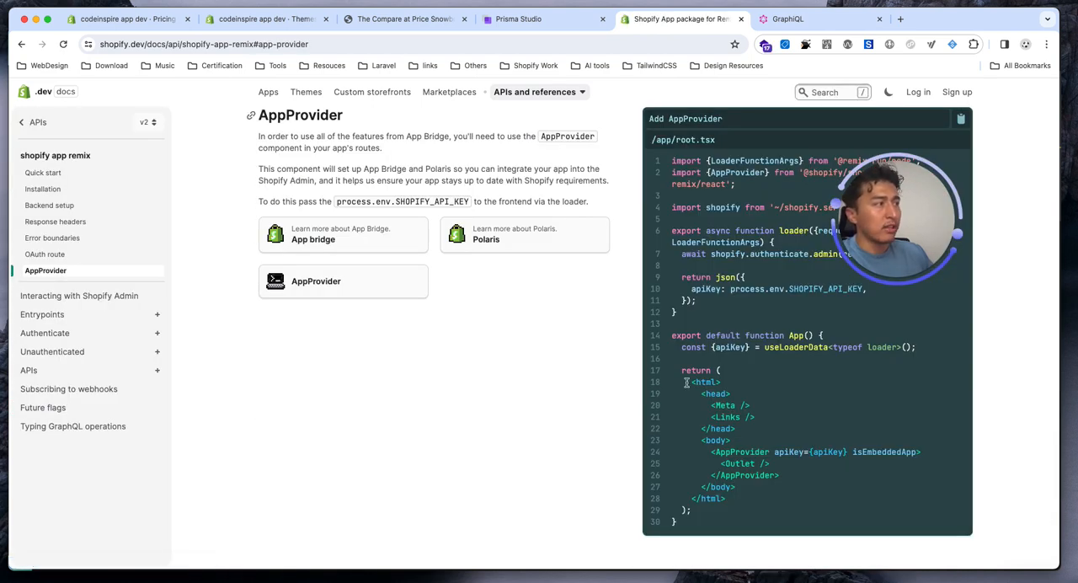
pyautogui.moveTo(317, 448)
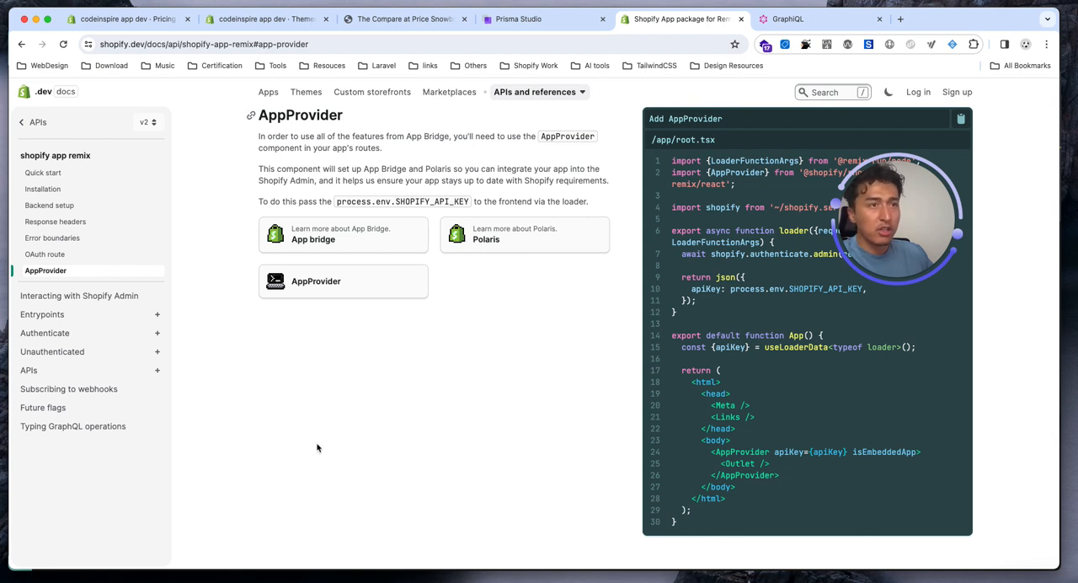
pyautogui.moveTo(340, 454)
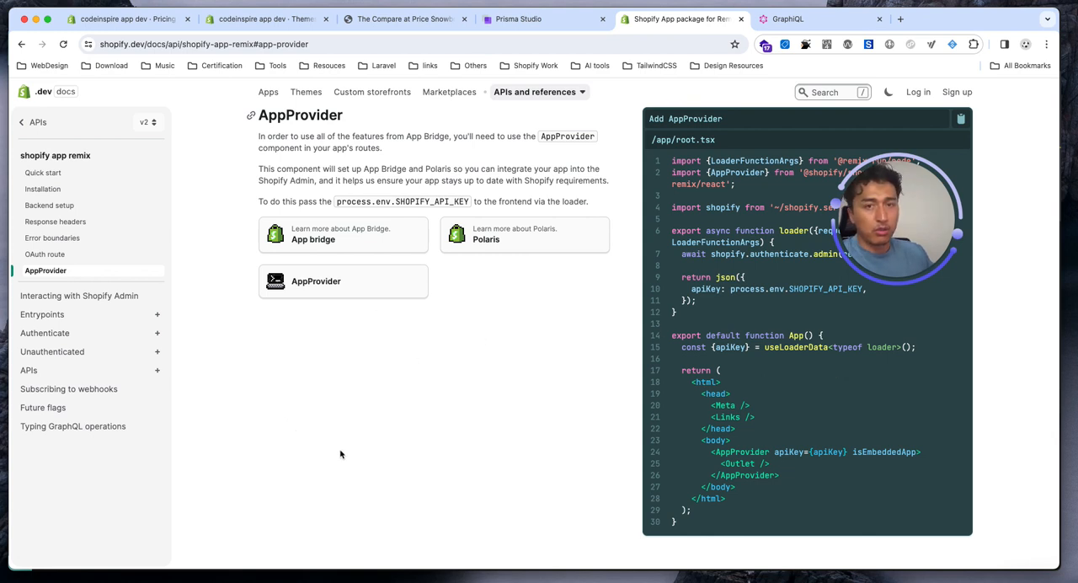